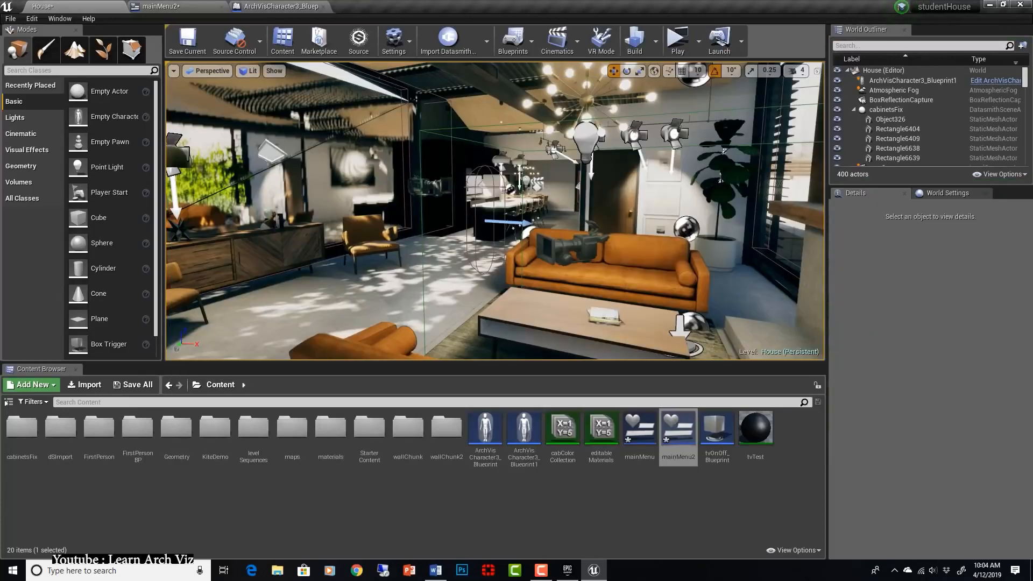
# - Switch to the ArchVisCharacter3_Blueprint1 blueprint and show its Event Graph
pyautogui.click(280, 7)
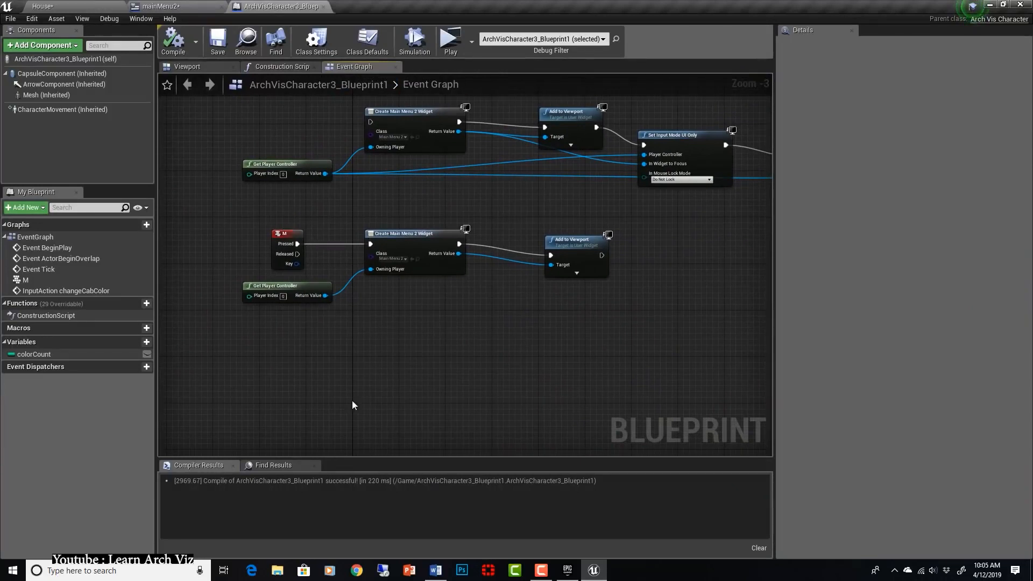
pyautogui.click(450, 40)
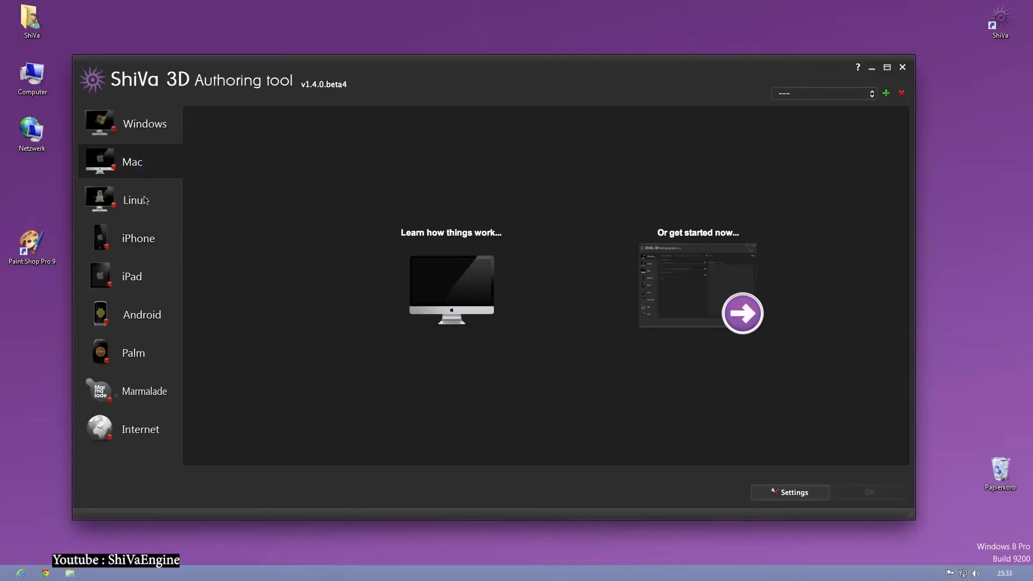
# - Load the st_Terrain desert scene, then show the onSetCameraDemo Lua script in Code view
pyautogui.click(131, 162)
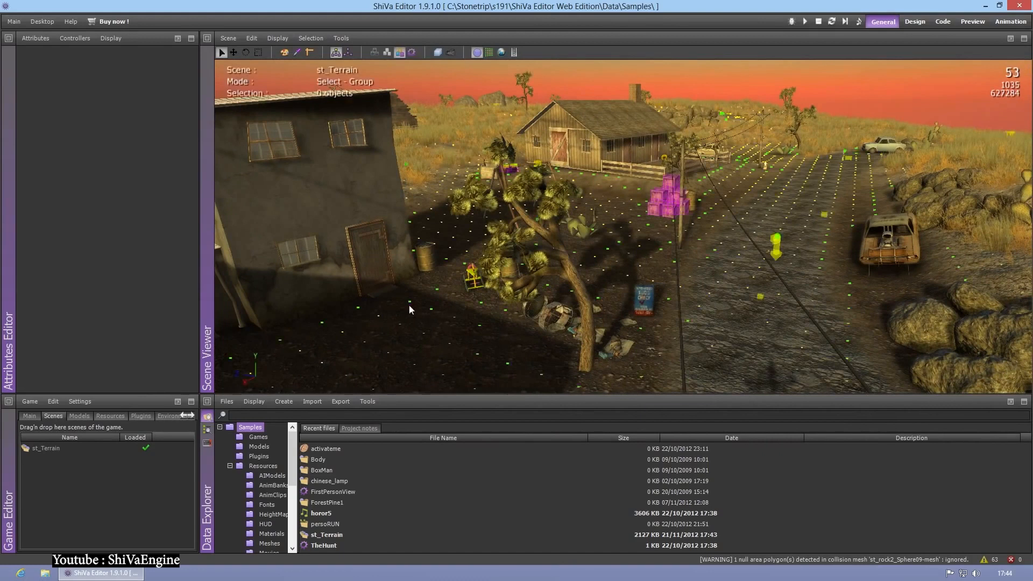
pyautogui.click(943, 21)
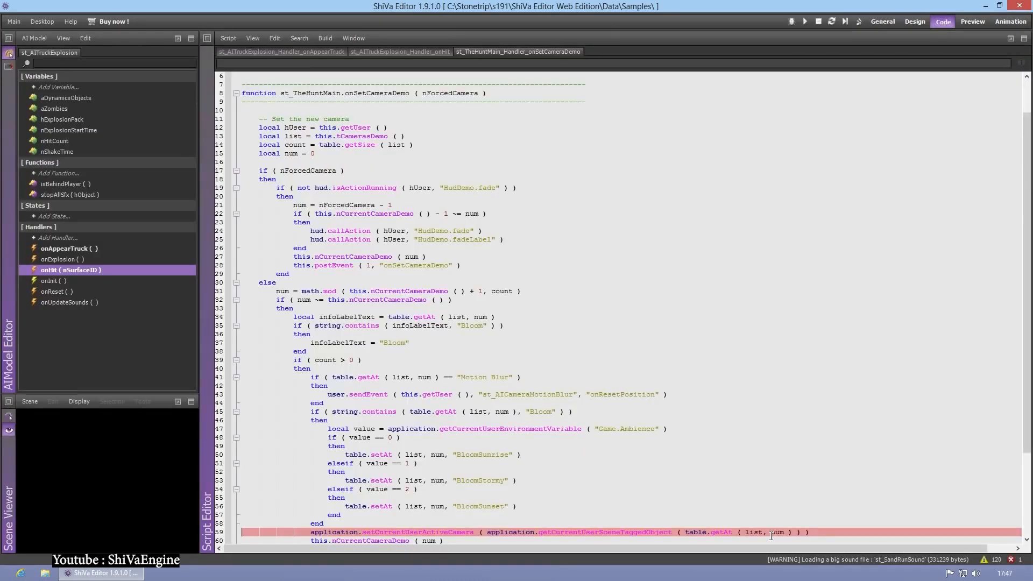
pyautogui.click(882, 21)
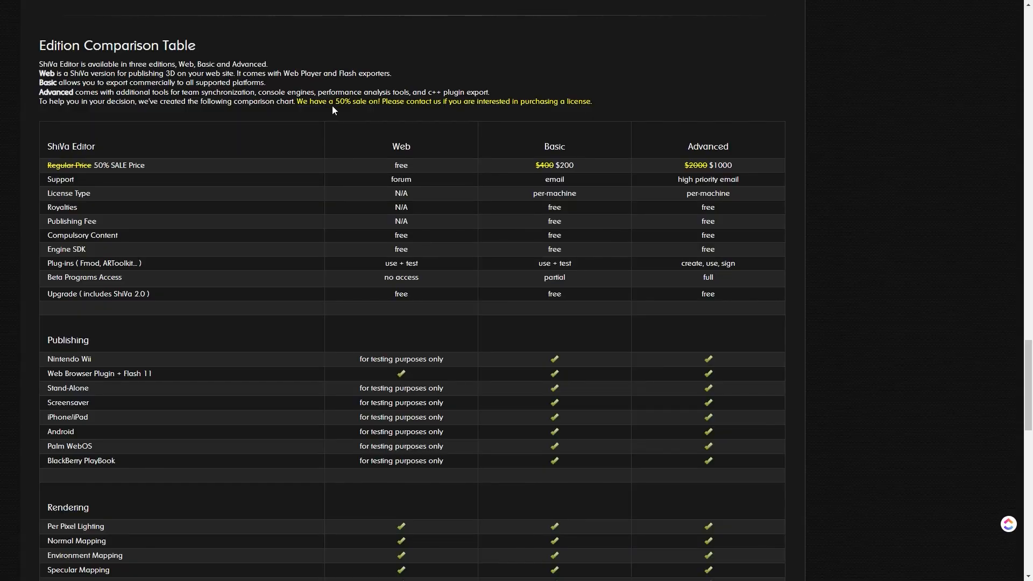
pyautogui.doubleClick(71, 147)
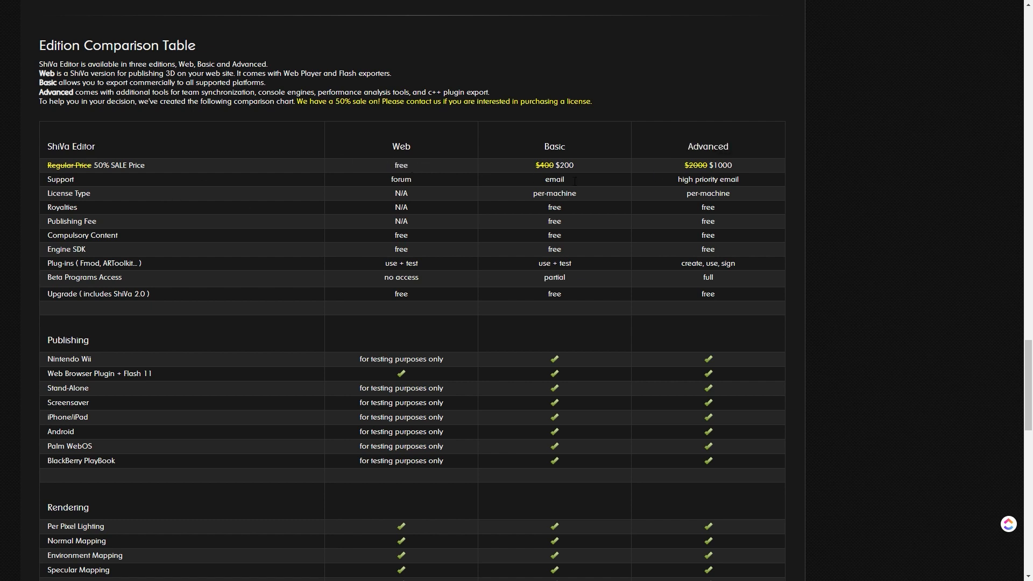
pyautogui.doubleClick(725, 165)
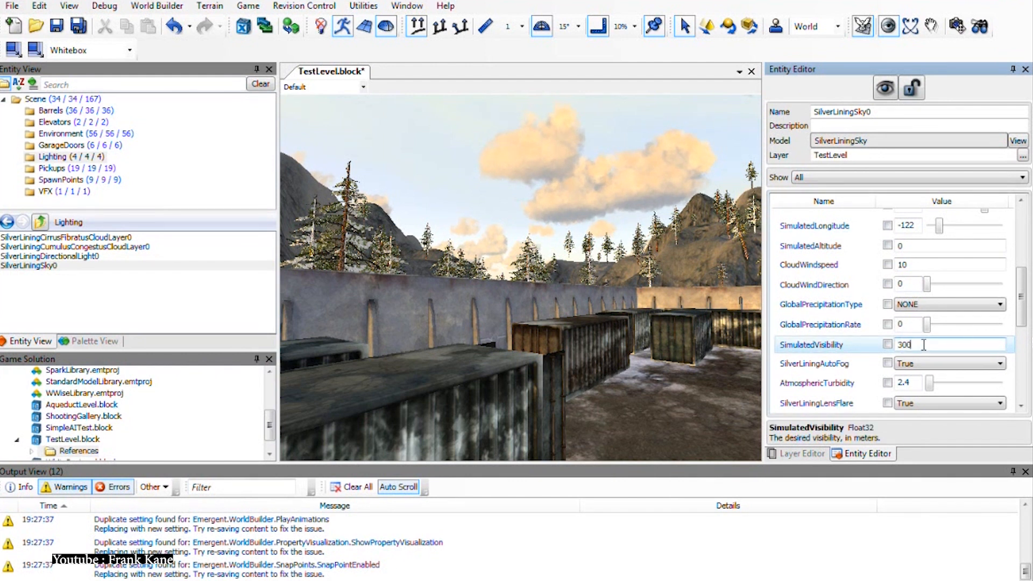
# - Give SilverLiningSky0 a SimulatedVisibility of 30000 and CloudWindspeed of 70
pyautogui.scroll(-3)
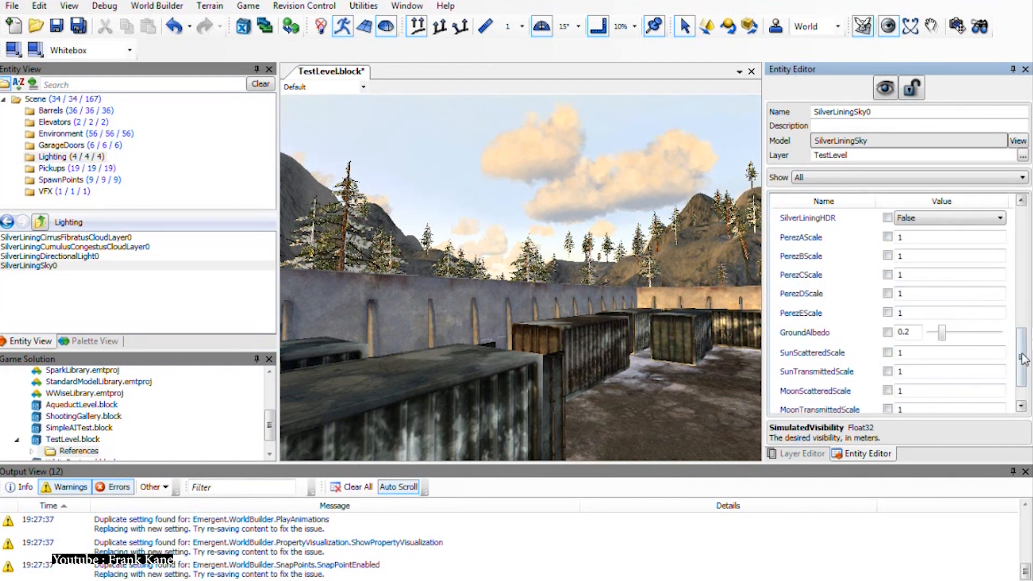
pyautogui.scroll(-3)
pyautogui.write('70')
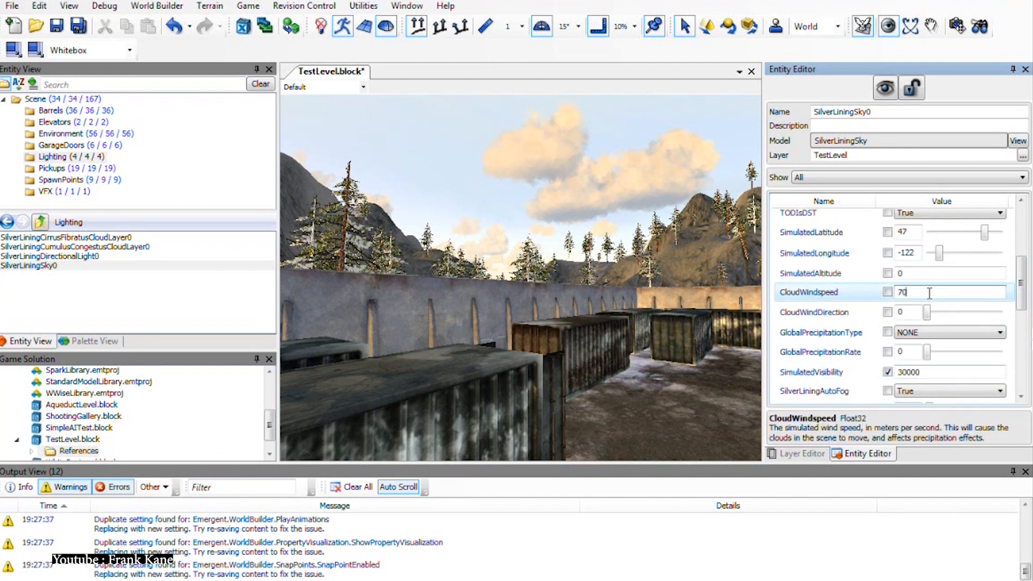
pyautogui.click(887, 293)
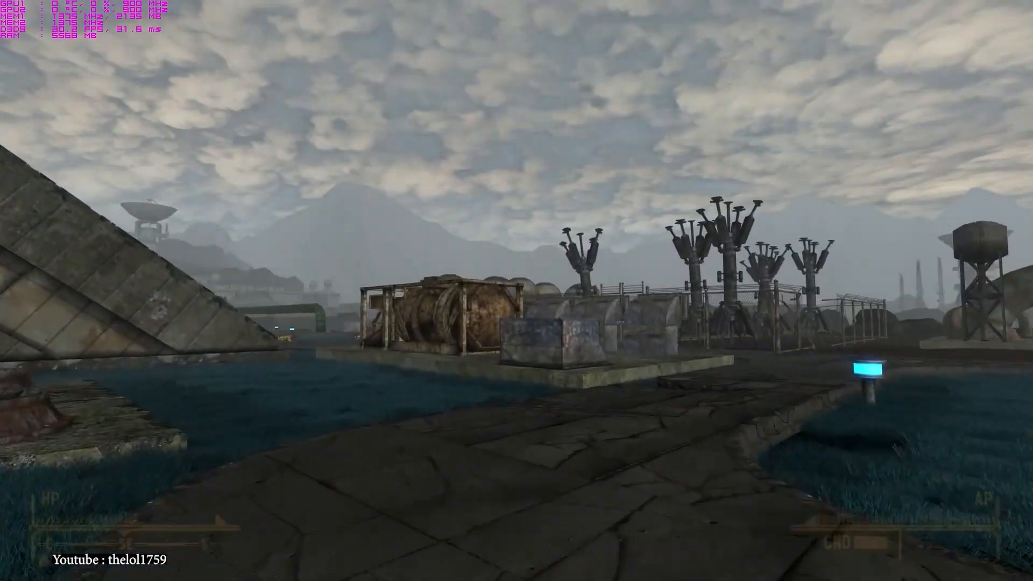
pyautogui.moveTo(516, 290)
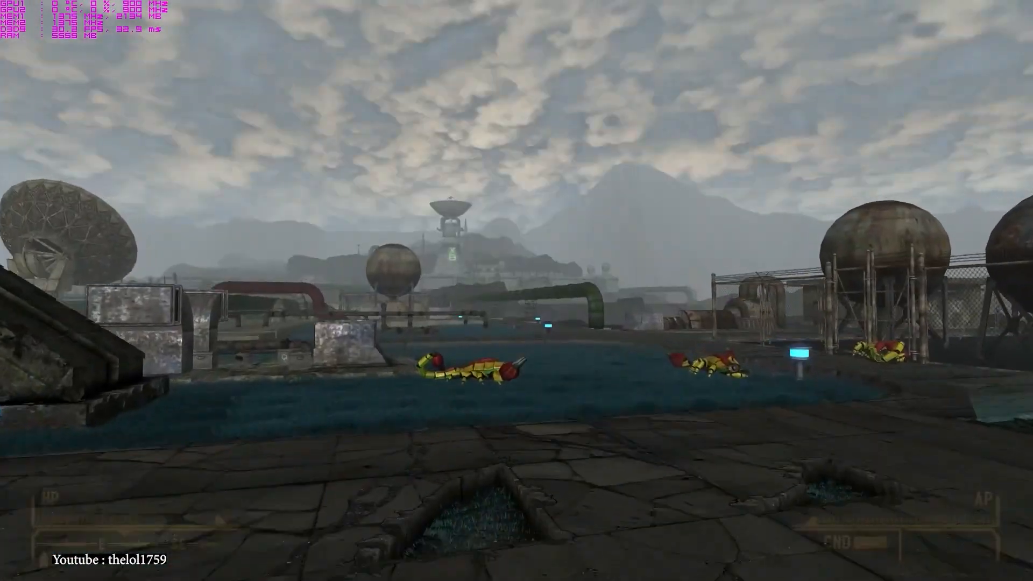
pyautogui.moveTo(517, 290)
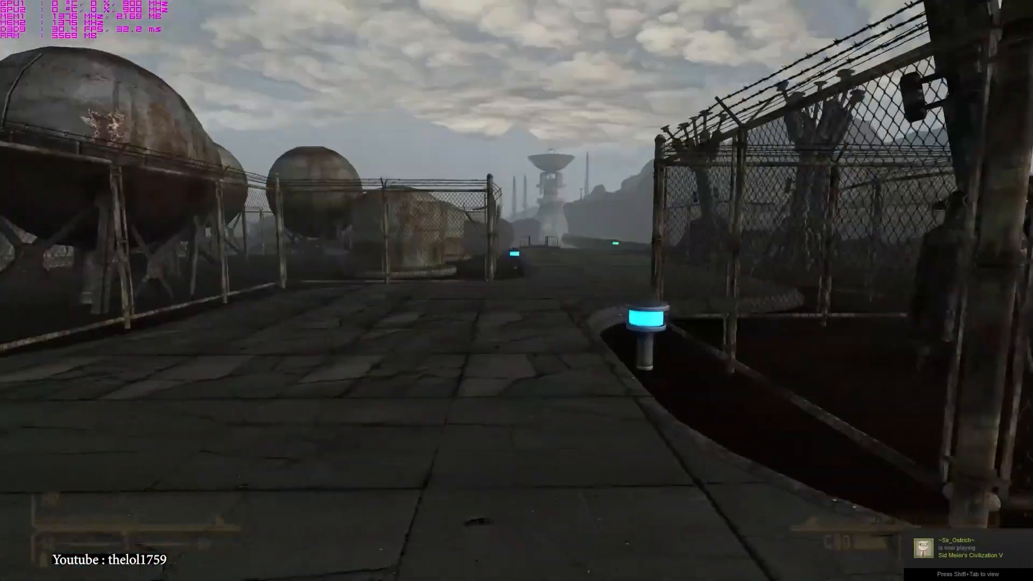
pyautogui.moveTo(517, 290)
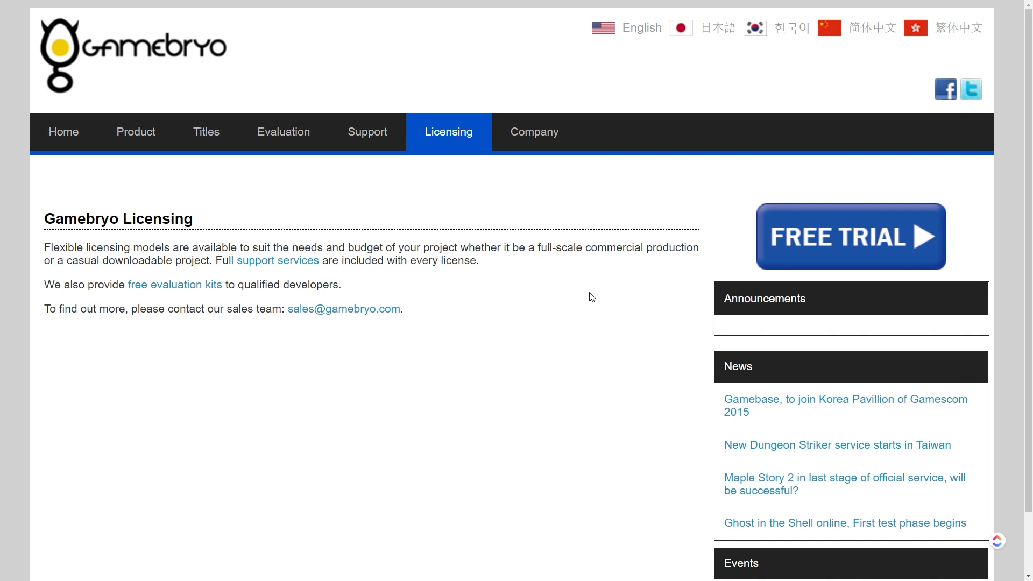
pyautogui.moveTo(135, 131)
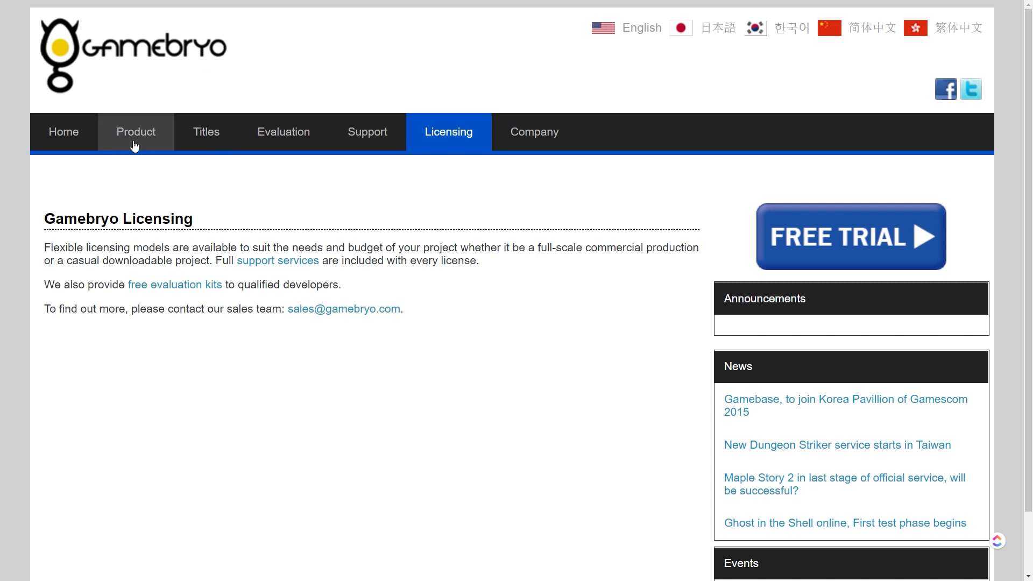
pyautogui.doubleClick(118, 218)
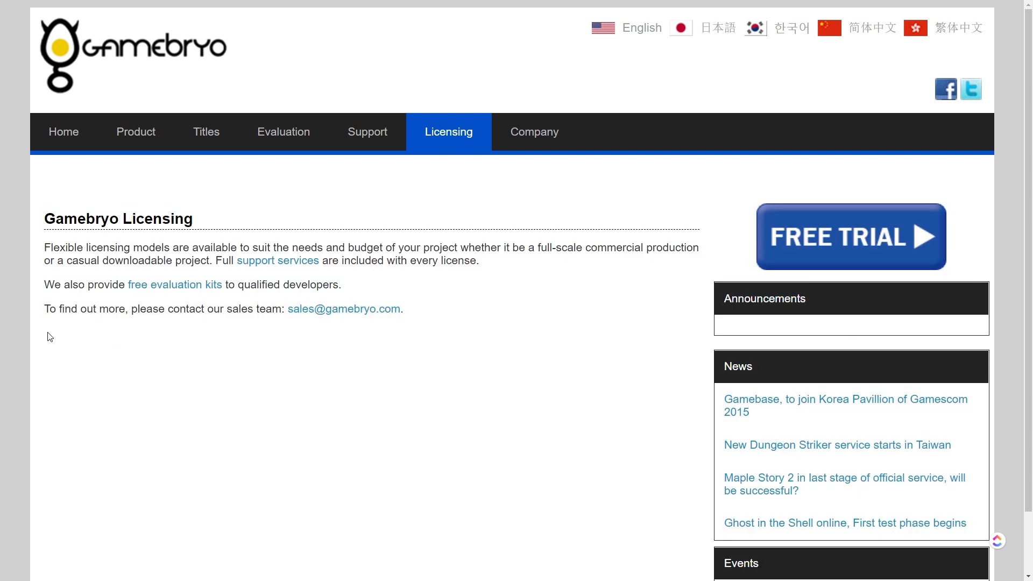
pyautogui.moveTo(218, 410)
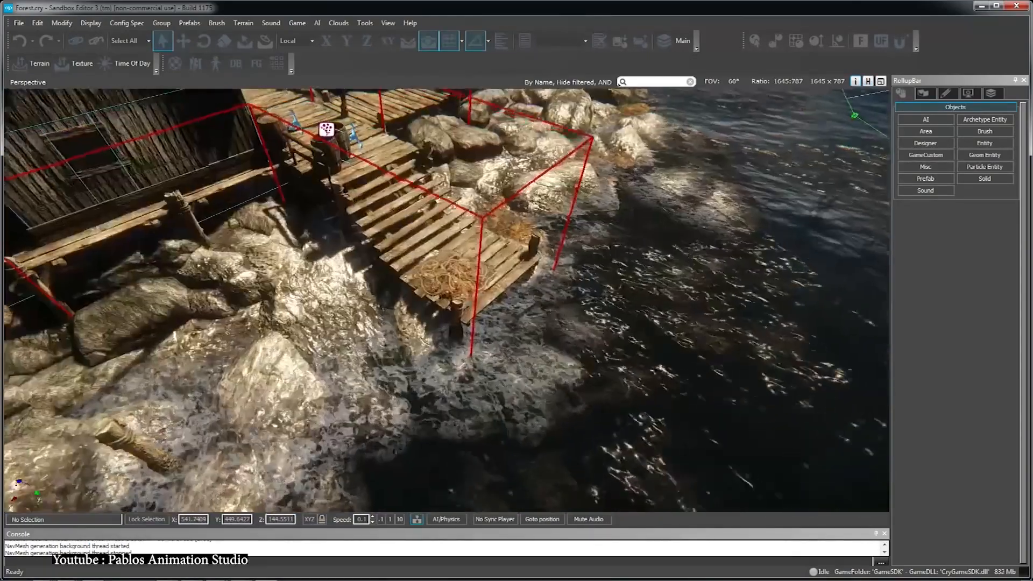
# - Begin a new layer for the Forest level from the RollupBar Layers panel
pyautogui.click(992, 92)
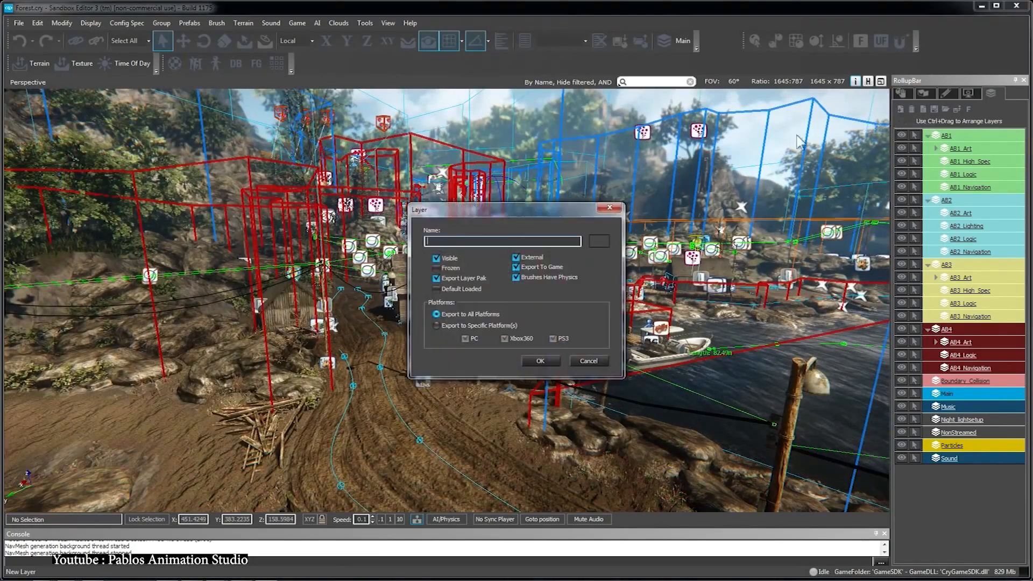
pyautogui.click(539, 361)
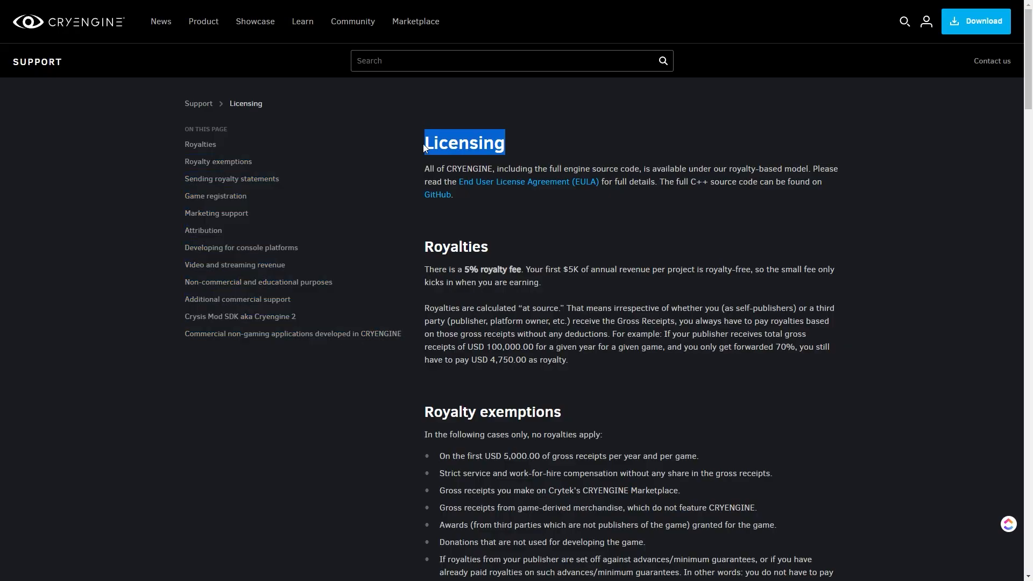
# - Scroll the CryEngine licensing page from Royalty exemptions down to Game registration
pyautogui.scroll(-3)
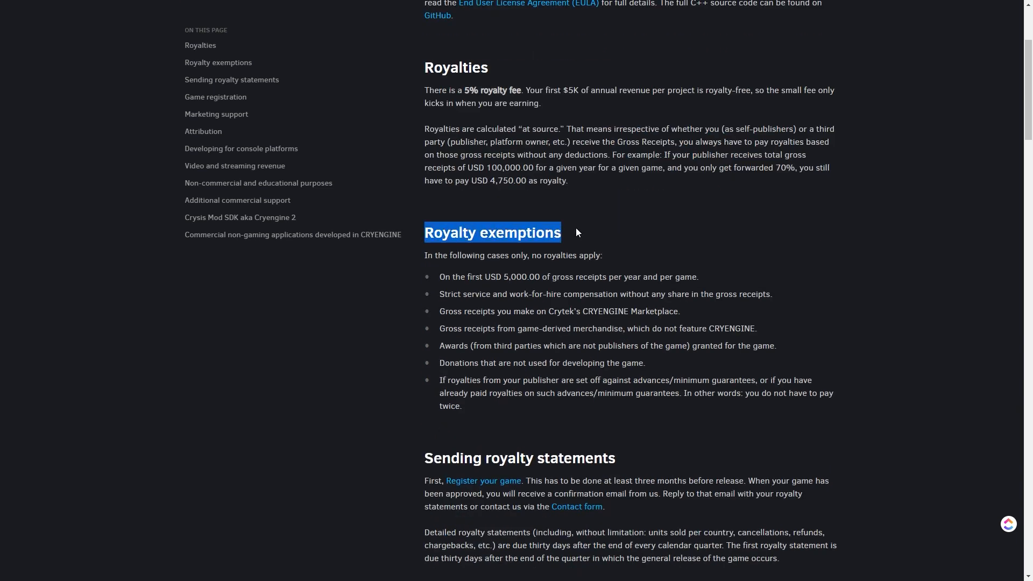
pyautogui.scroll(-3)
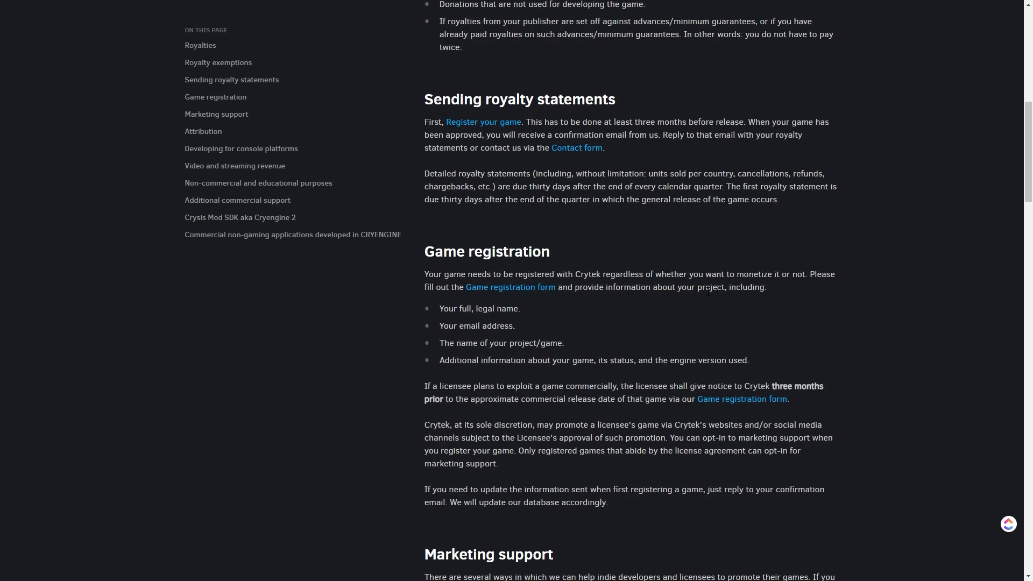
pyautogui.scroll(-3)
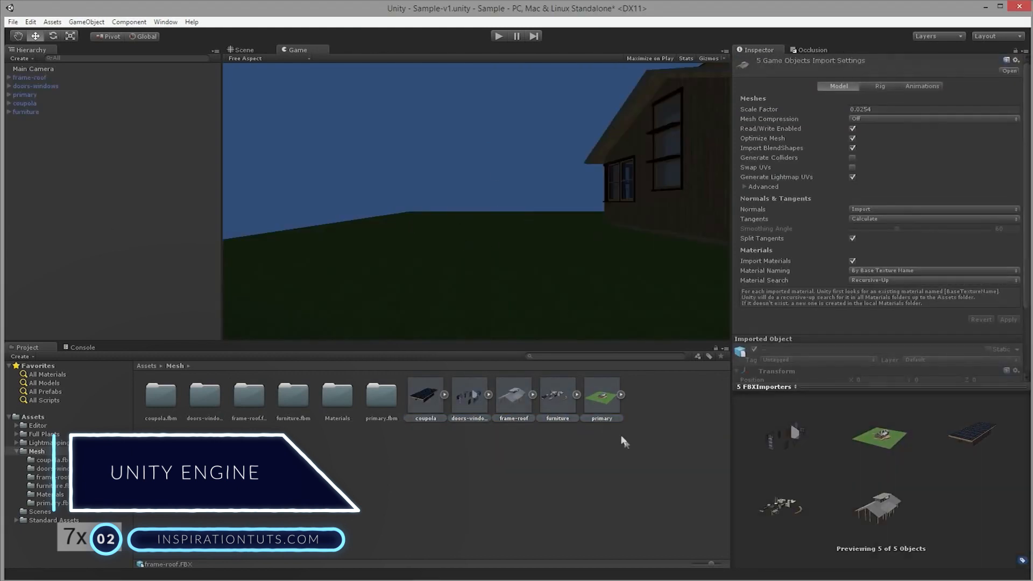
# - Frame the house model, then inspect the 'primary' object and Main Camera settings with preview
pyautogui.click(243, 49)
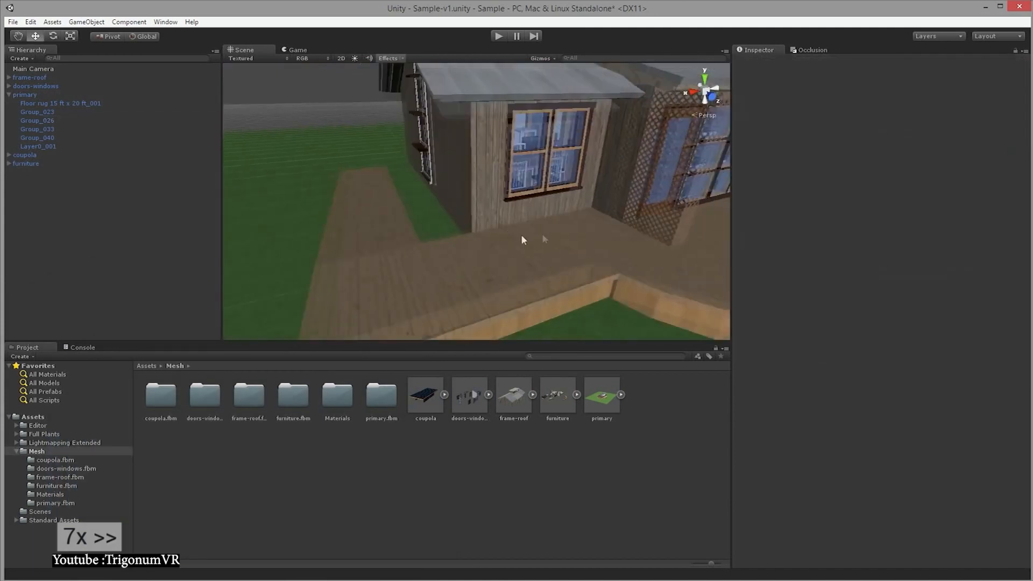
pyautogui.click(24, 95)
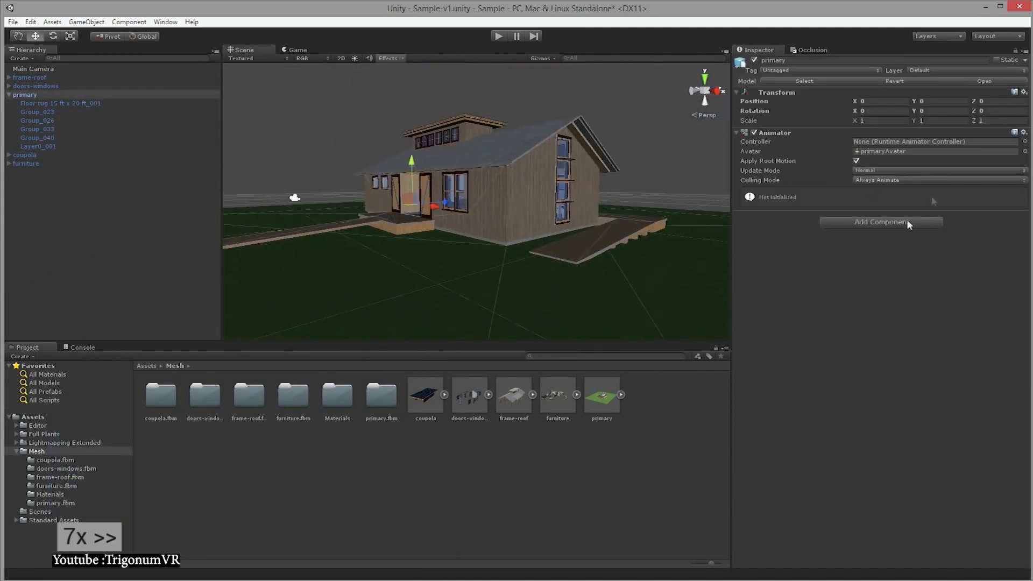
pyautogui.click(33, 69)
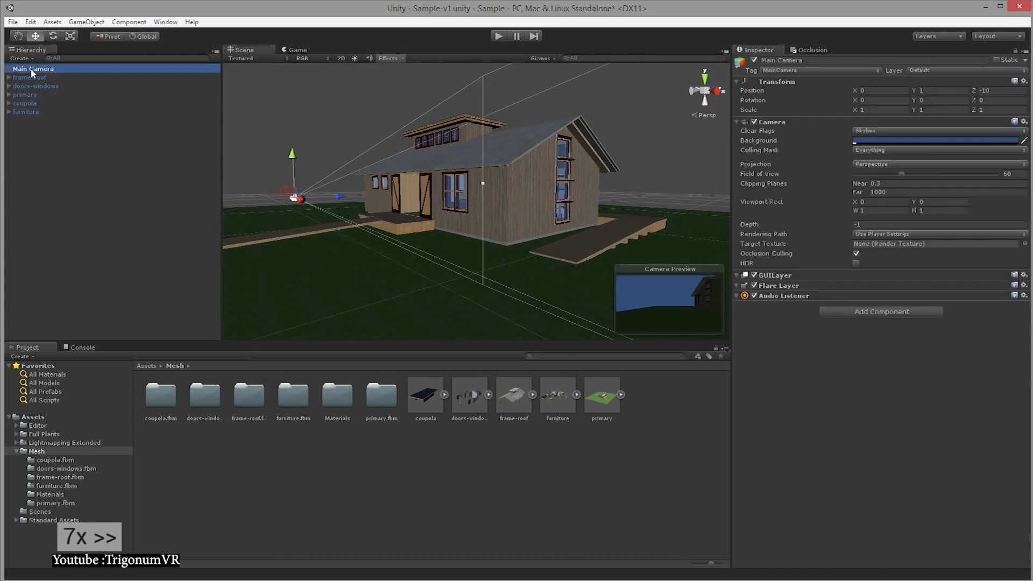
pyautogui.click(37, 111)
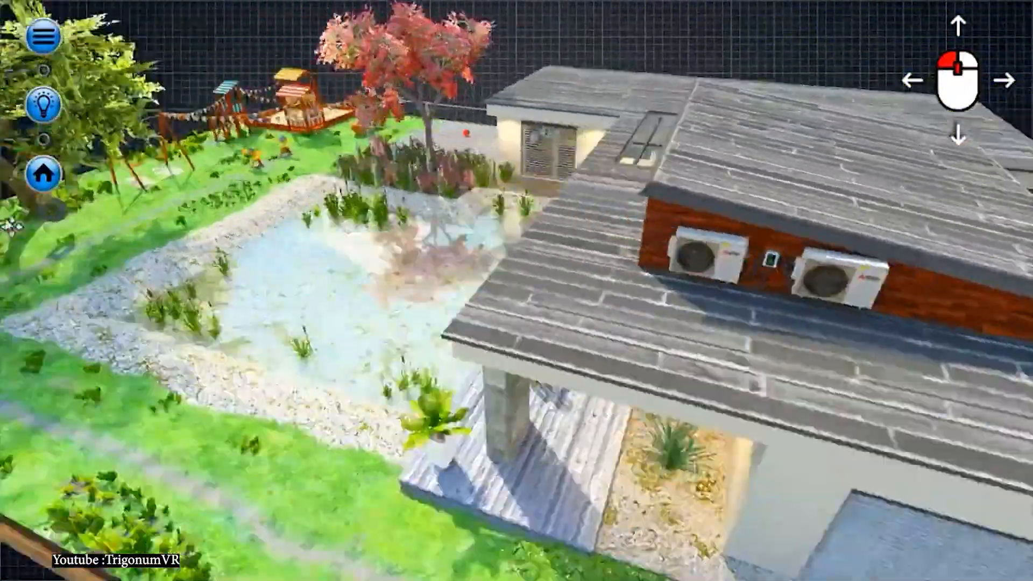
# - Walk the garden house demo, then show Mesures d'accompagnement percentages on the Paris map
pyautogui.click(43, 169)
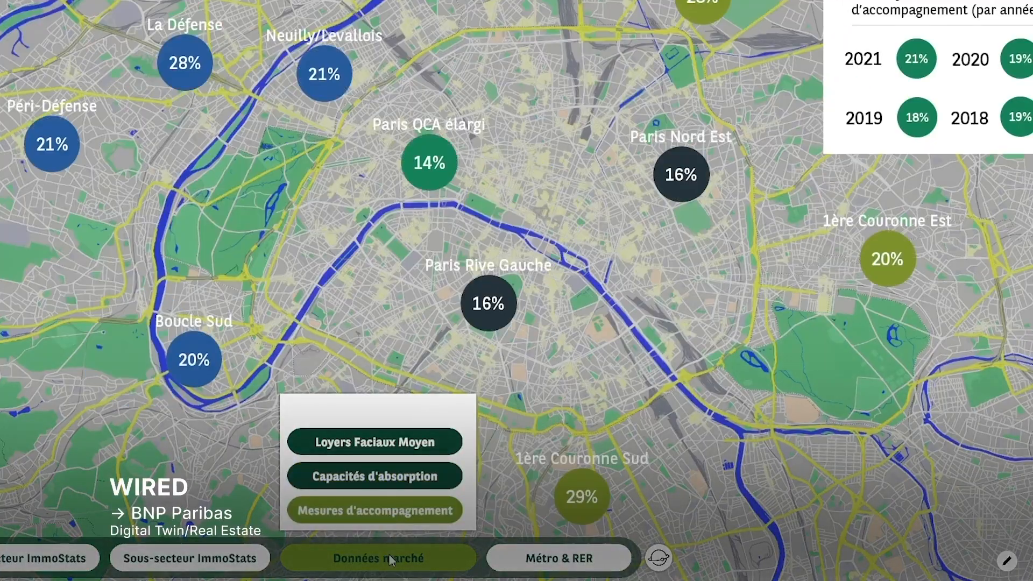
pyautogui.click(377, 557)
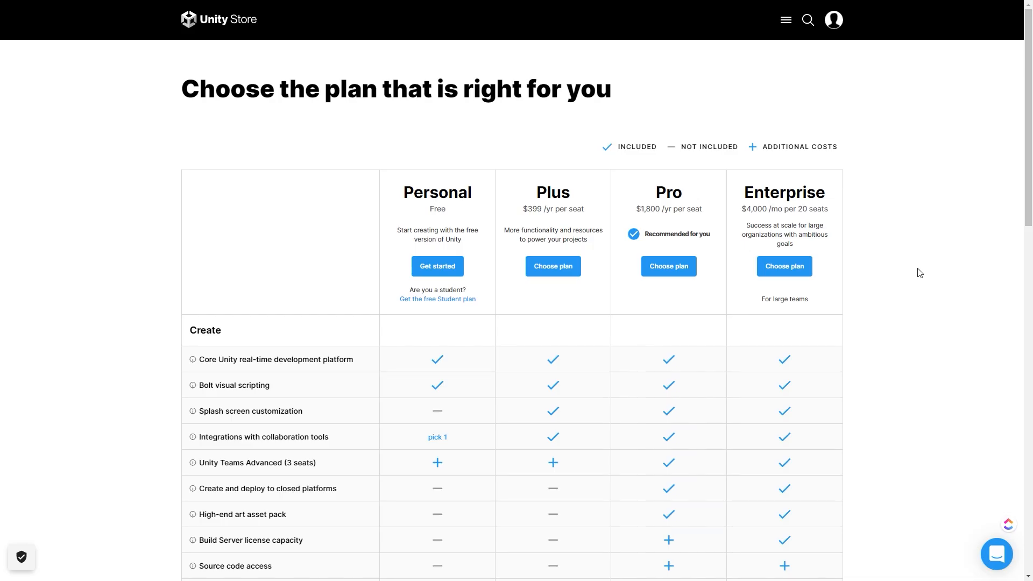
pyautogui.moveTo(920, 238)
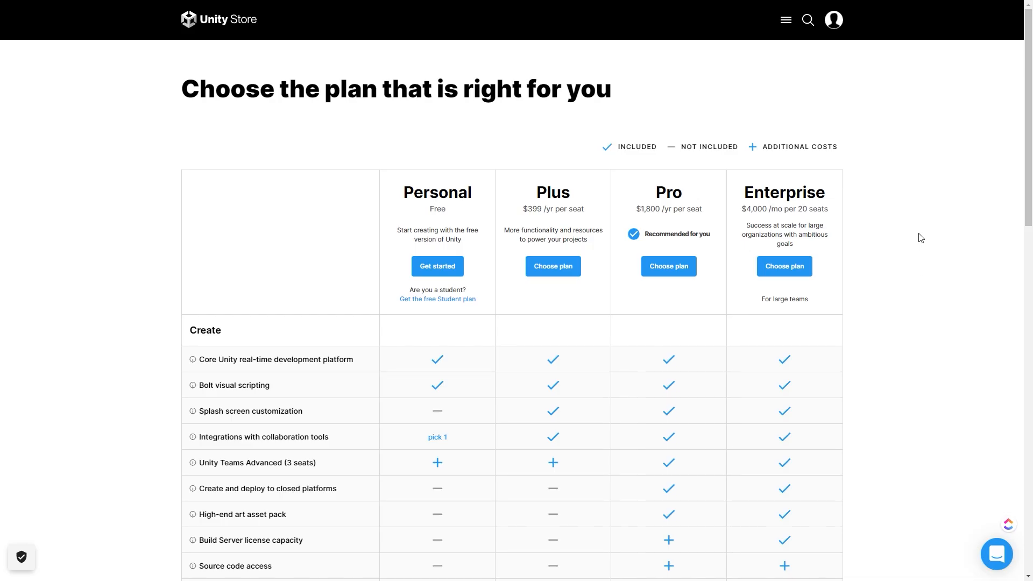
pyautogui.moveTo(908, 249)
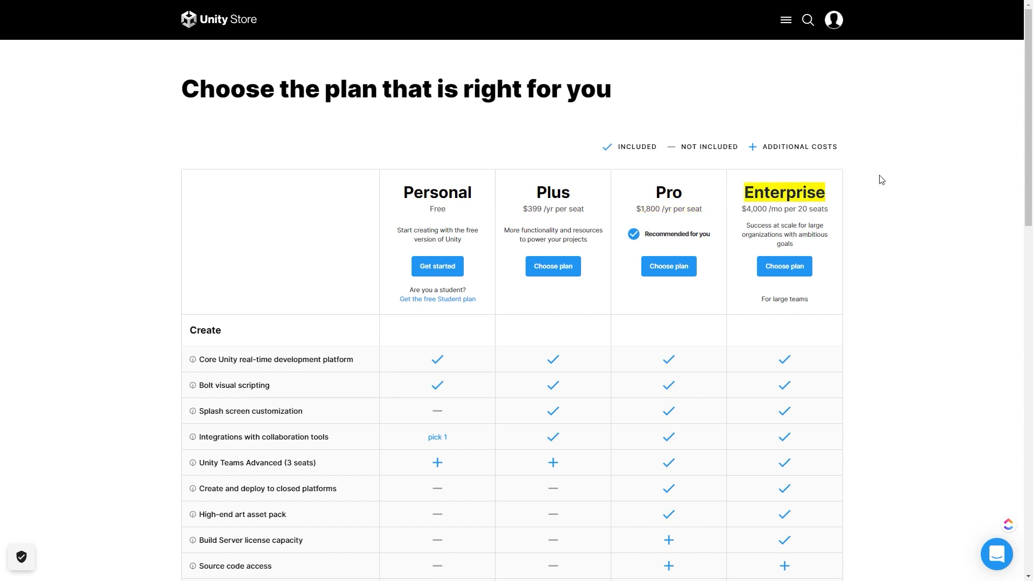
# - Scroll the Unity plan comparison table down to the Support and learning rows
pyautogui.scroll(-3)
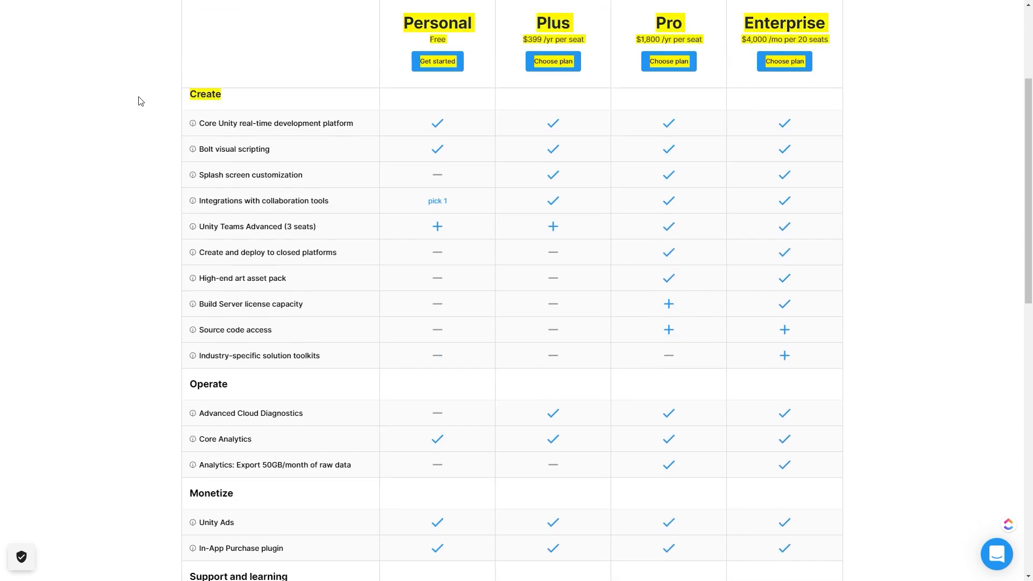
pyautogui.scroll(-3)
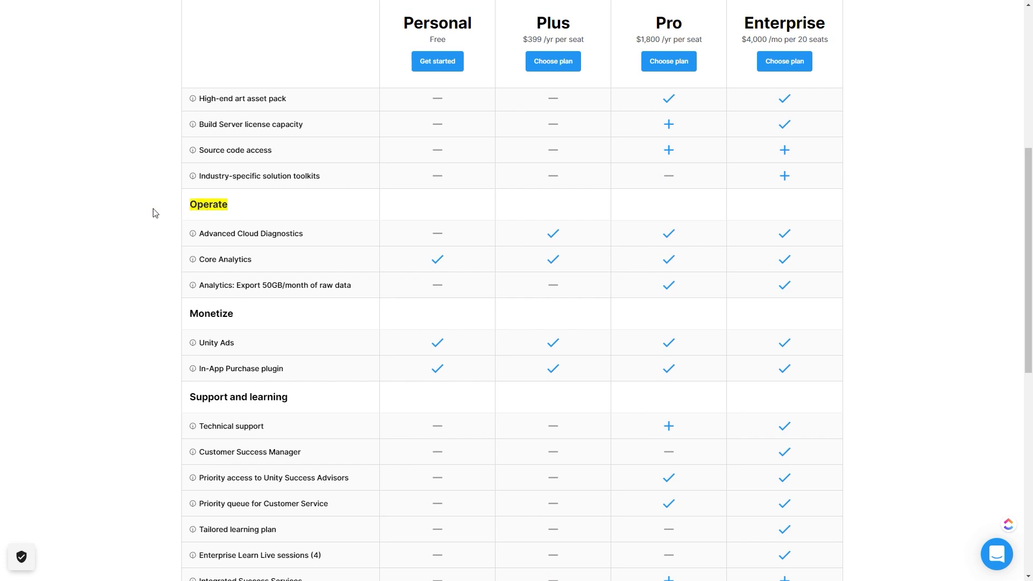
pyautogui.scroll(-3)
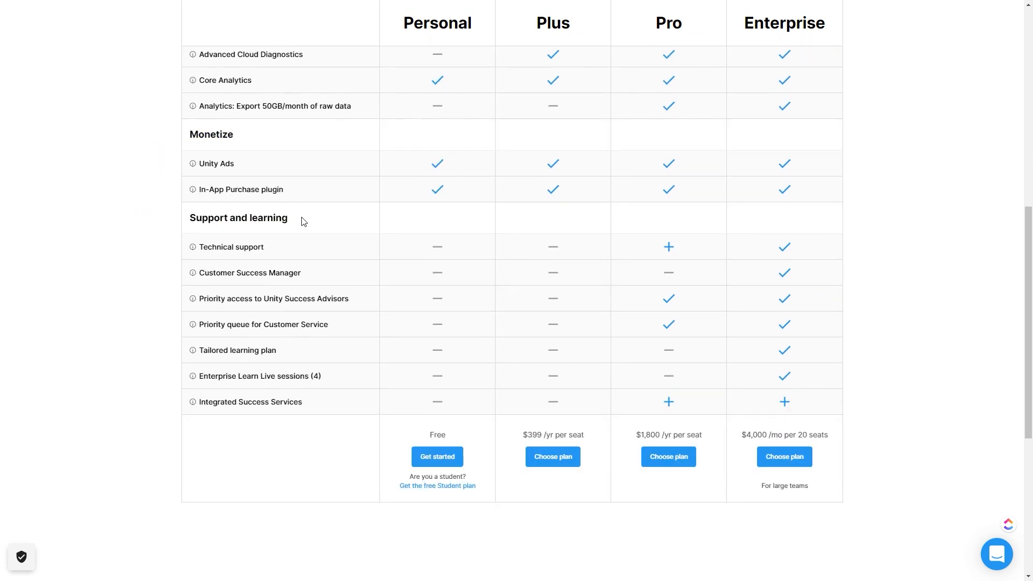
pyautogui.moveTo(482, 512)
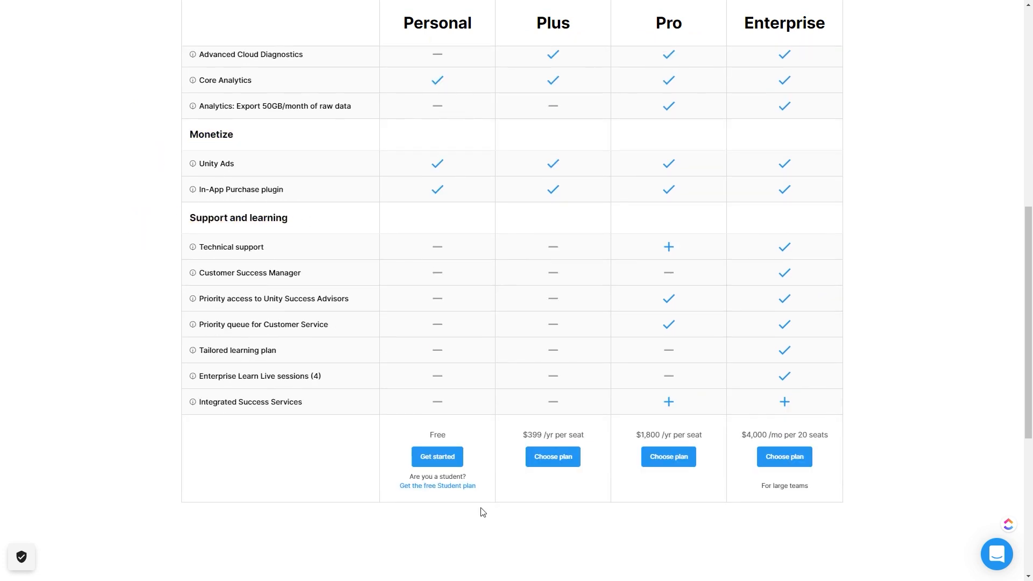
pyautogui.doubleClick(437, 434)
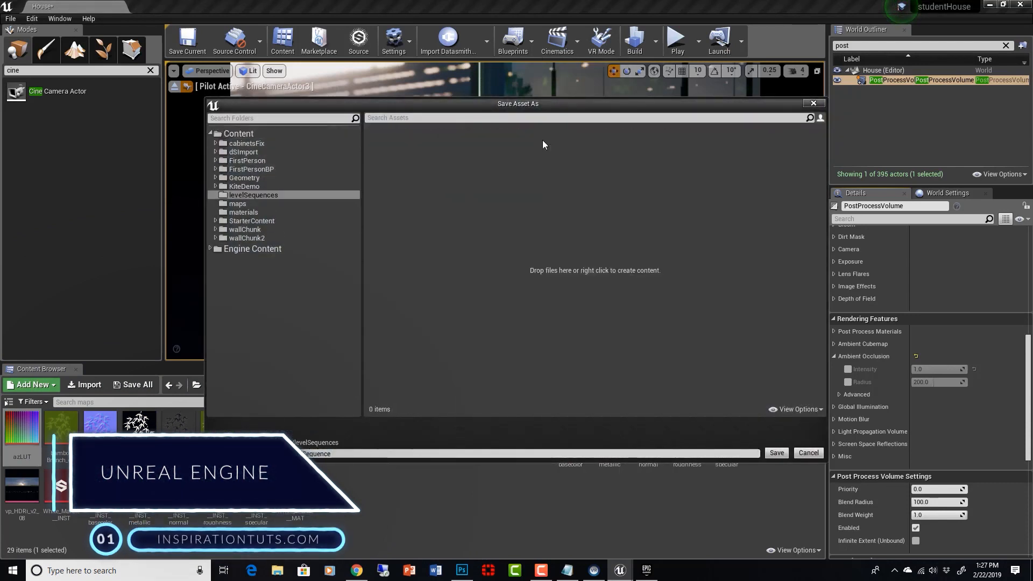
# - Create level sequence cam3sequence via Cinematics and save it into the levelSequences folder
pyautogui.click(776, 453)
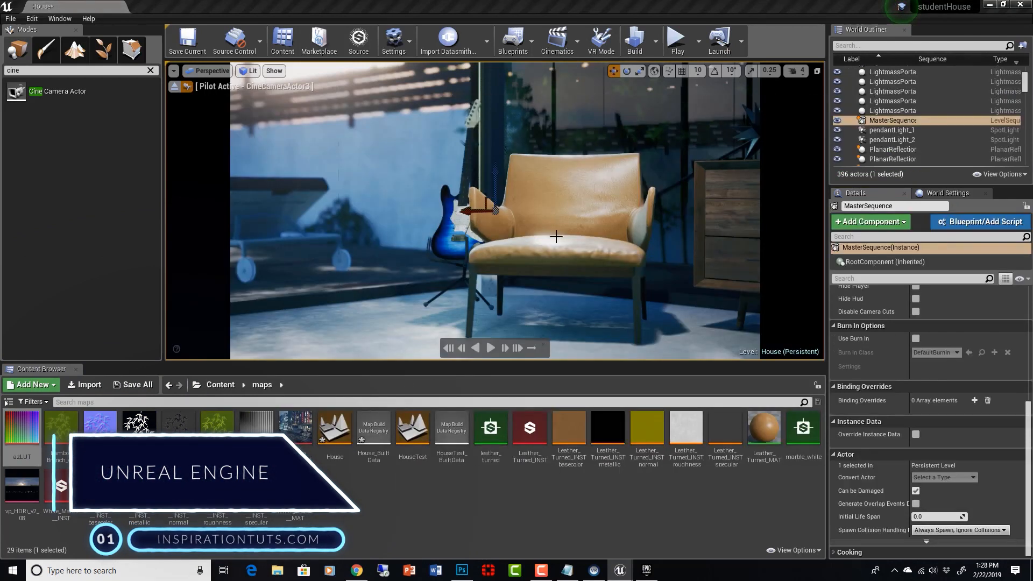
pyautogui.click(560, 40)
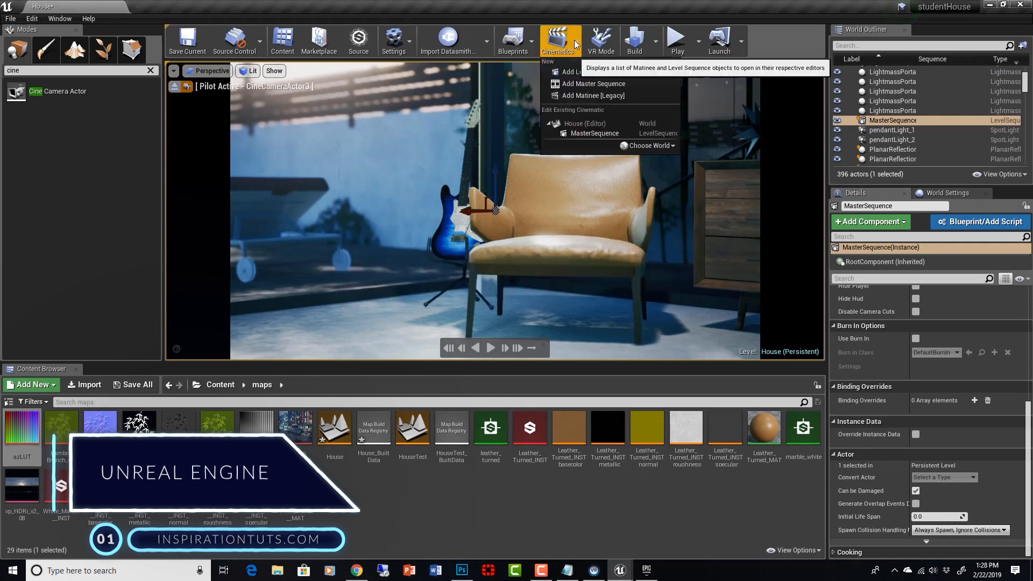
pyautogui.click(592, 84)
pyautogui.write('cam3sequenc')
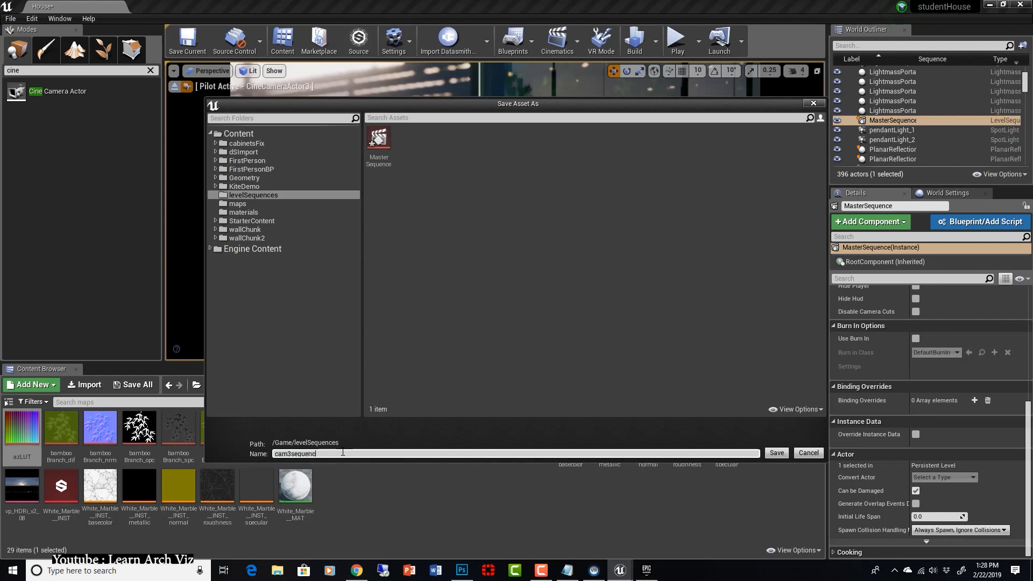
pyautogui.click(775, 453)
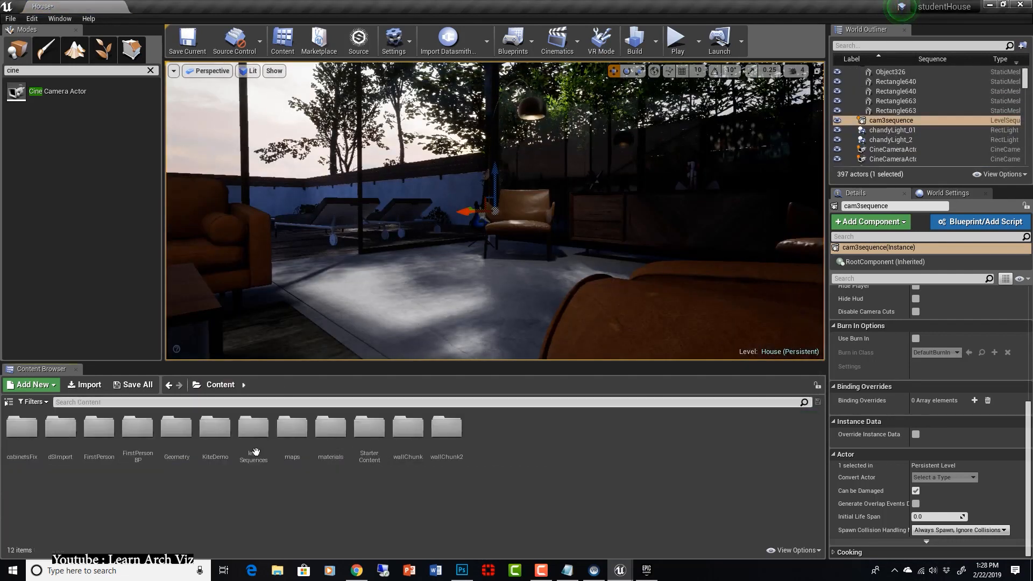
pyautogui.doubleClick(253, 427)
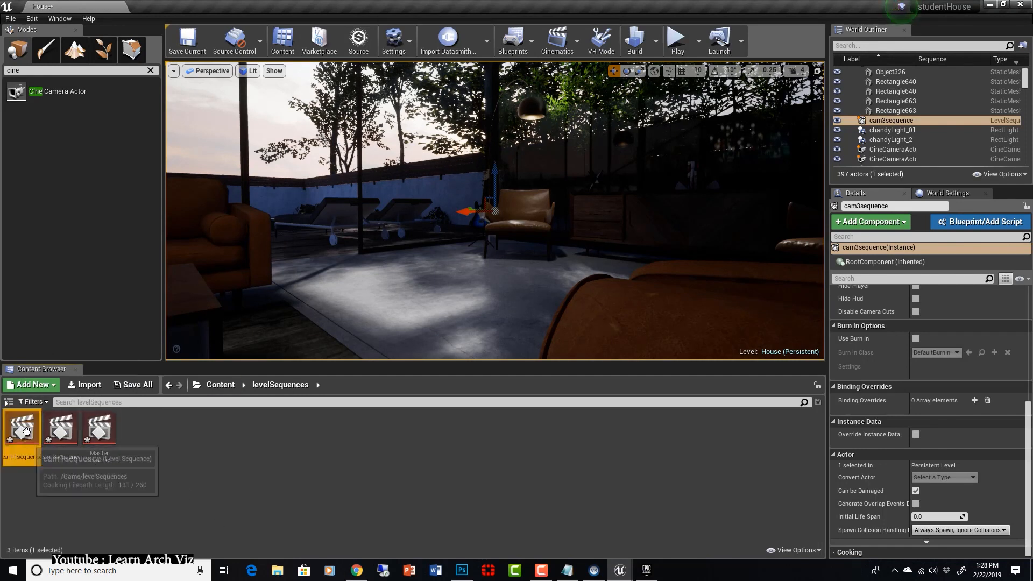
# - Add CineCameraActor1 to cam1sequence as an actor track, searching 'cine'
pyautogui.click(392, 345)
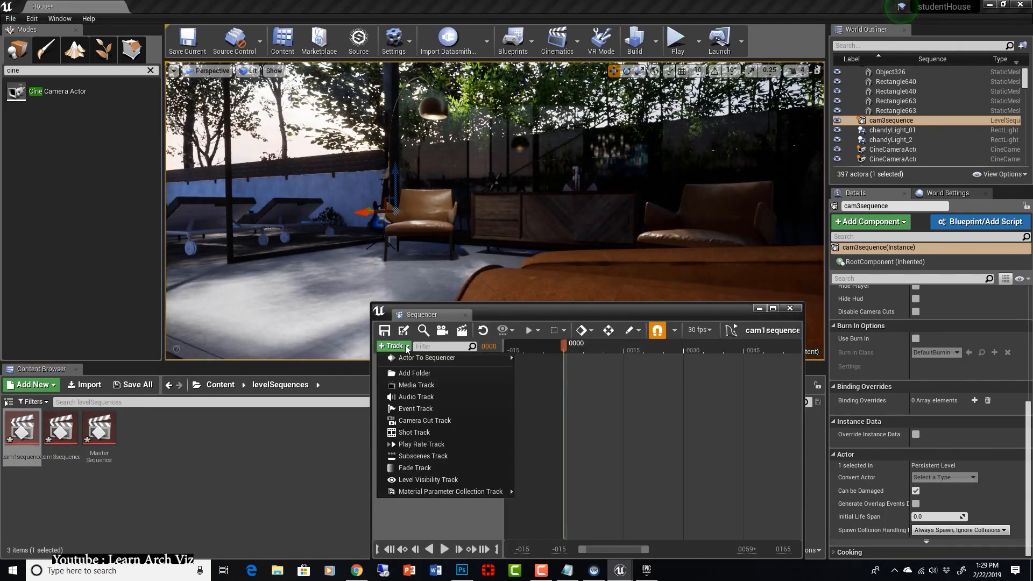
pyautogui.click(427, 357)
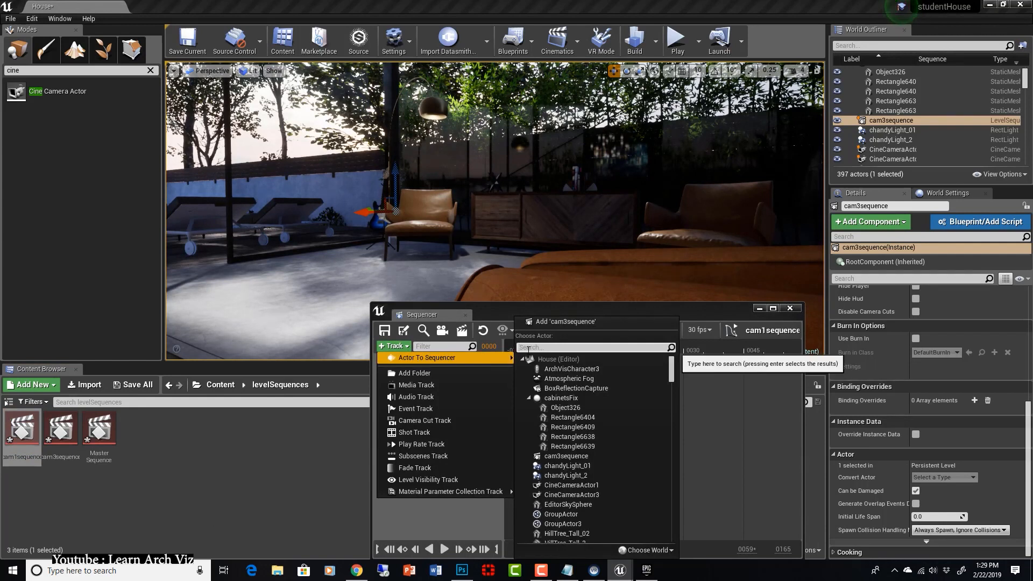
pyautogui.write('cine')
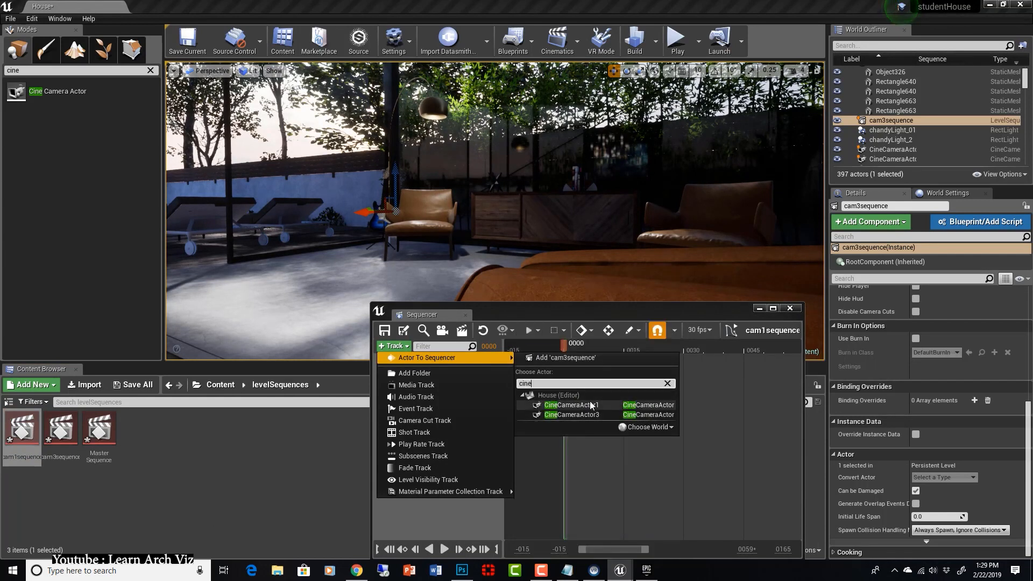
pyautogui.click(571, 404)
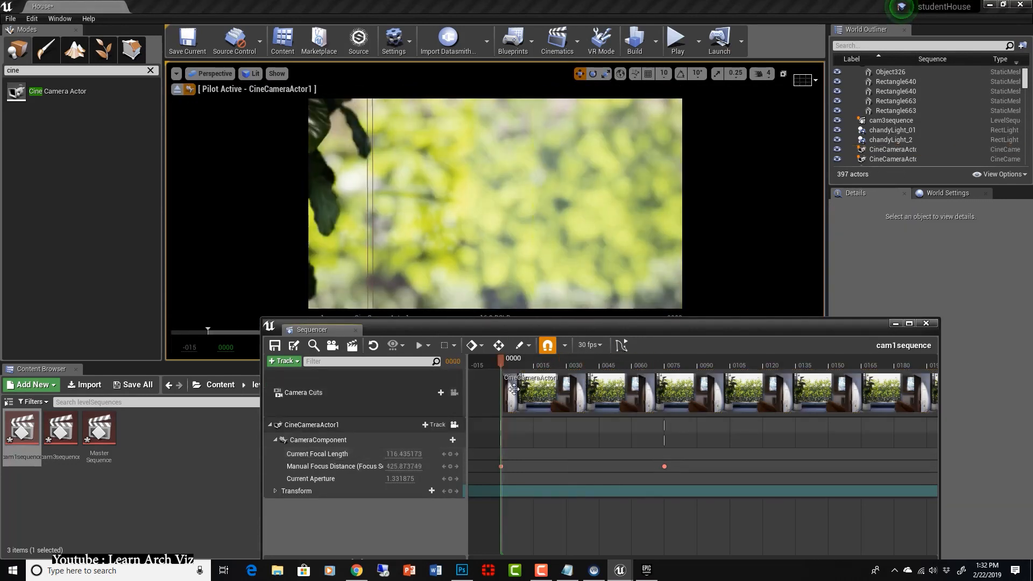
# - Add a Post Process > Lens|Camera > Exposure Compensation track under CineCameraActor1's CameraComponent
pyautogui.click(500, 363)
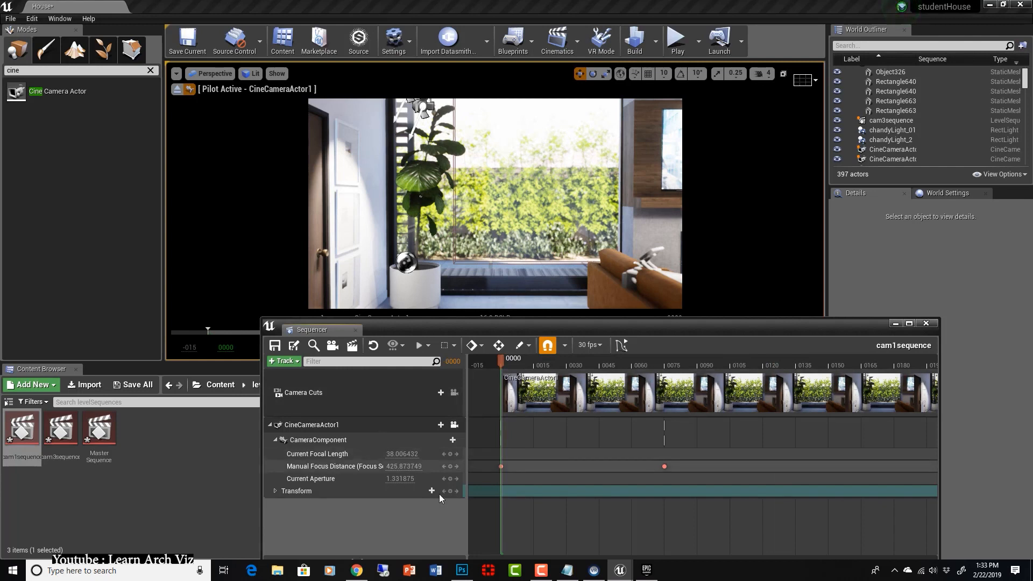
pyautogui.click(275, 490)
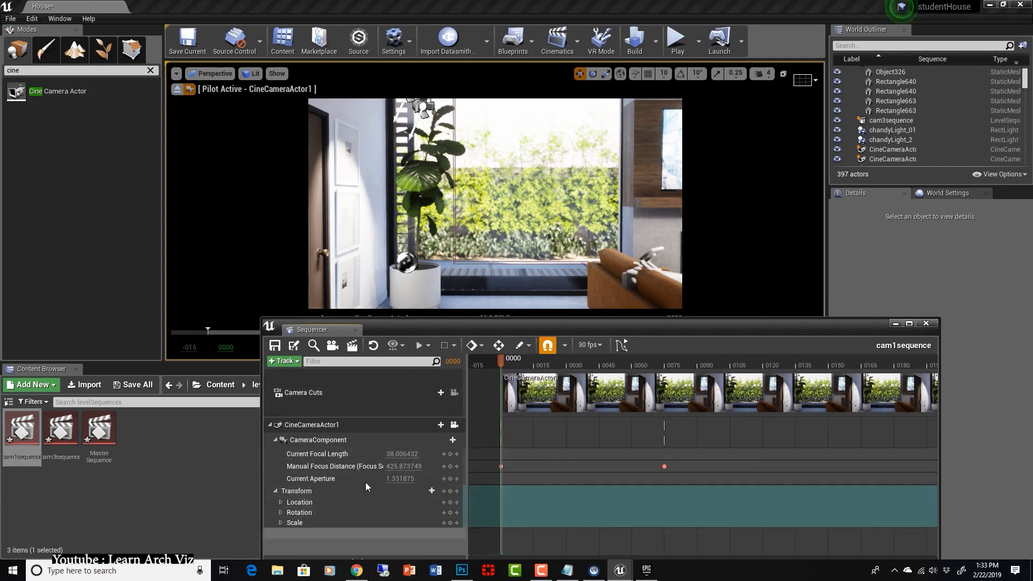
pyautogui.click(453, 440)
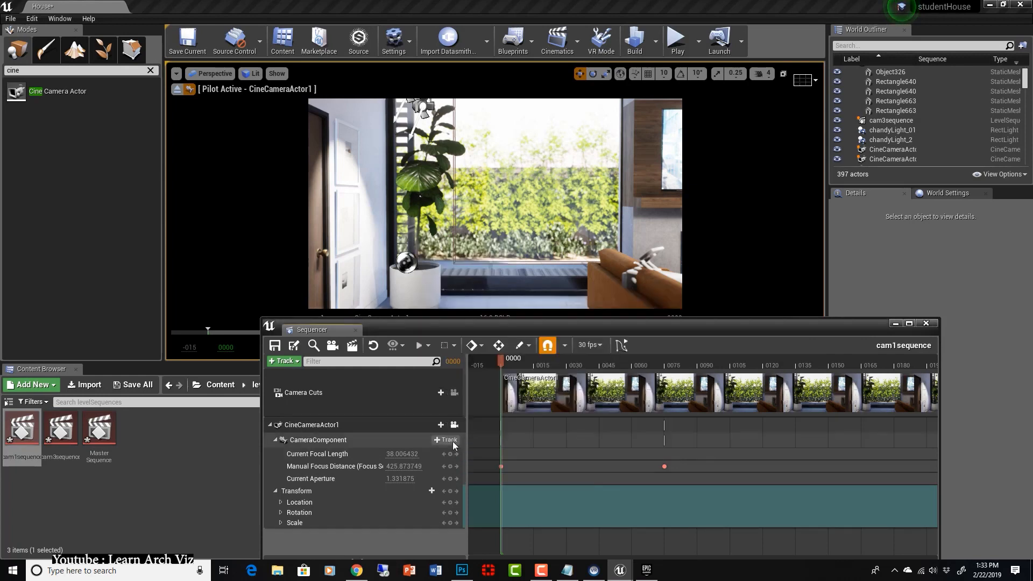
pyautogui.click(445, 439)
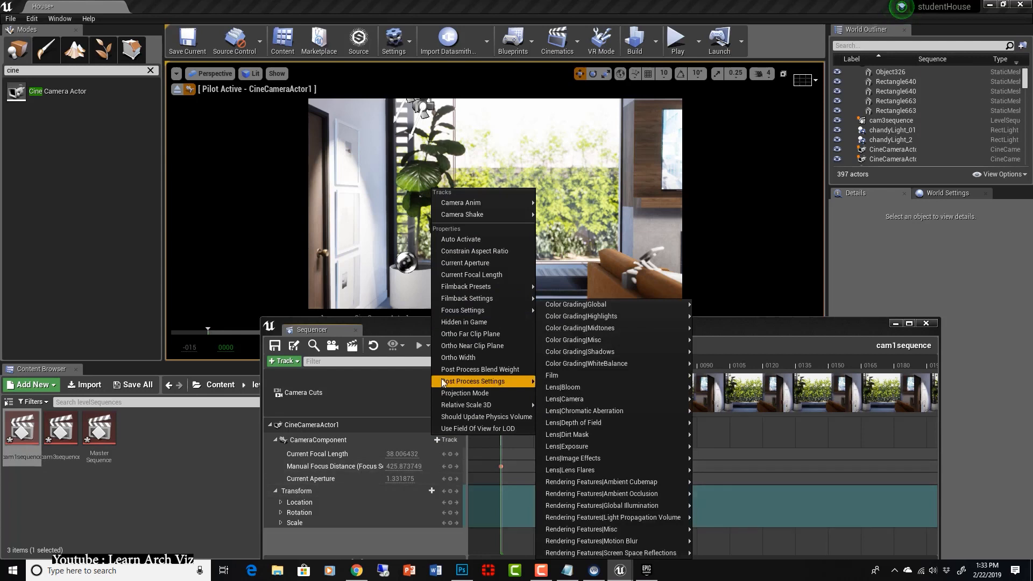
pyautogui.moveTo(563, 386)
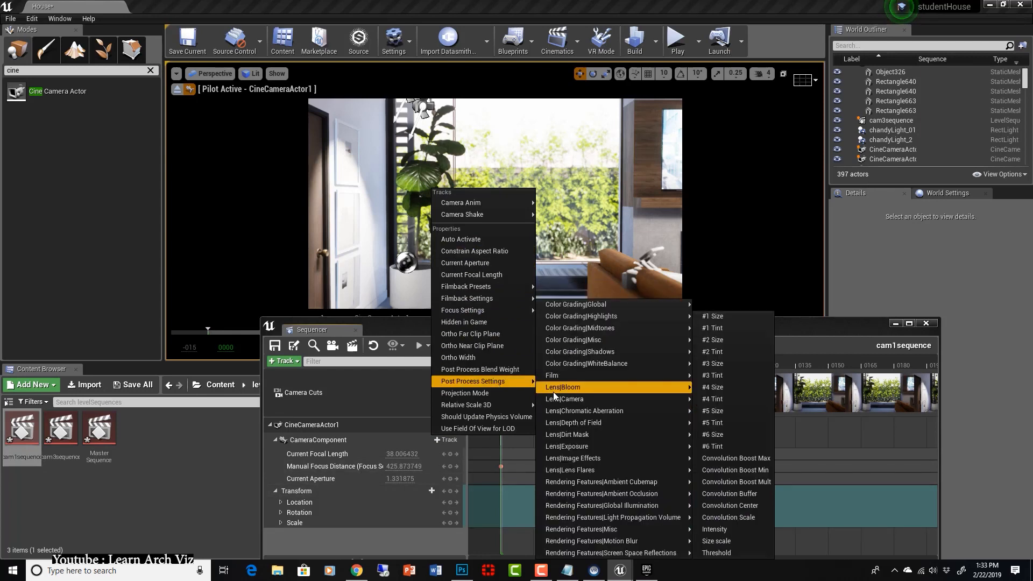
pyautogui.moveTo(563, 398)
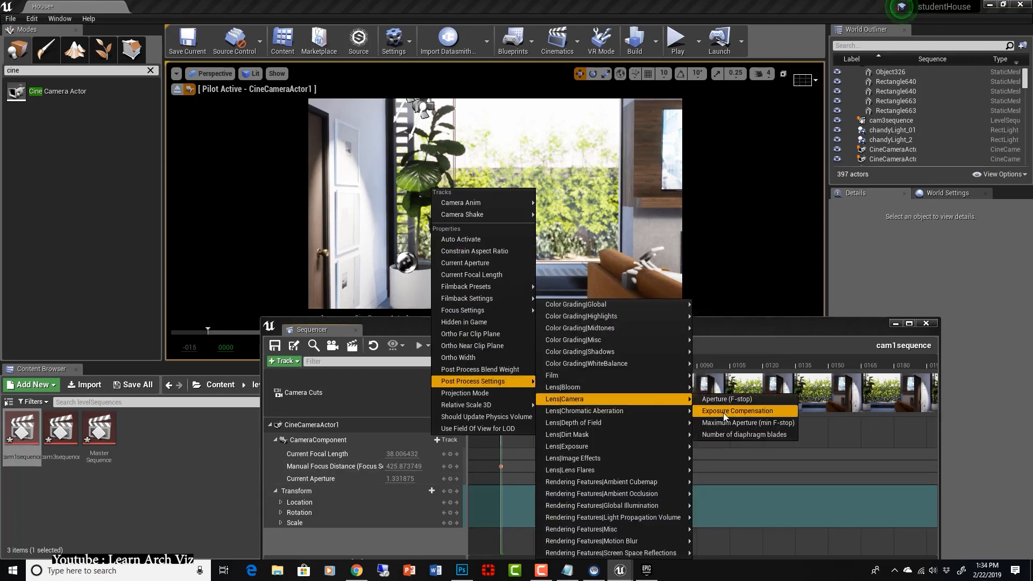
pyautogui.click(737, 410)
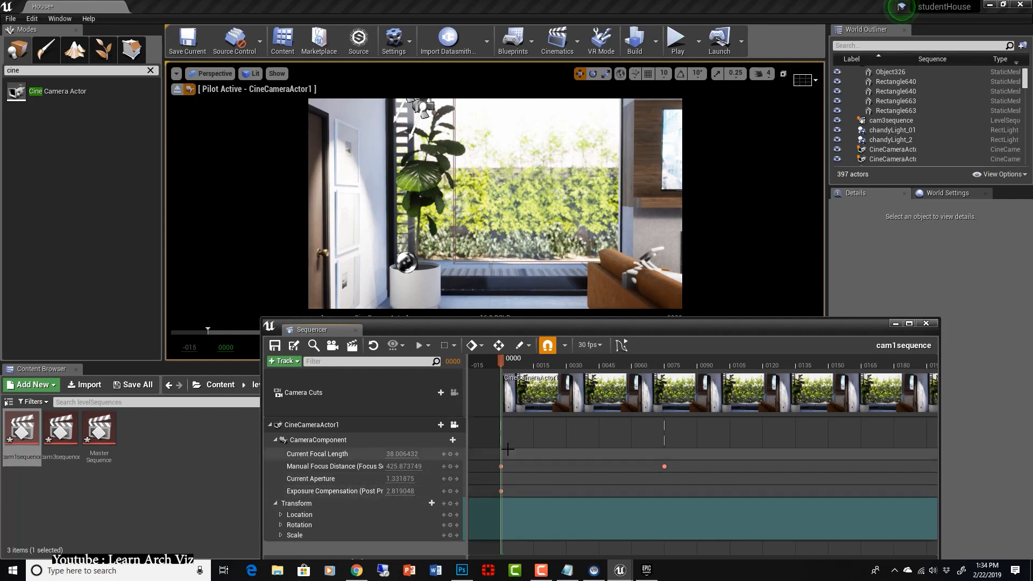
pyautogui.moveTo(453, 454)
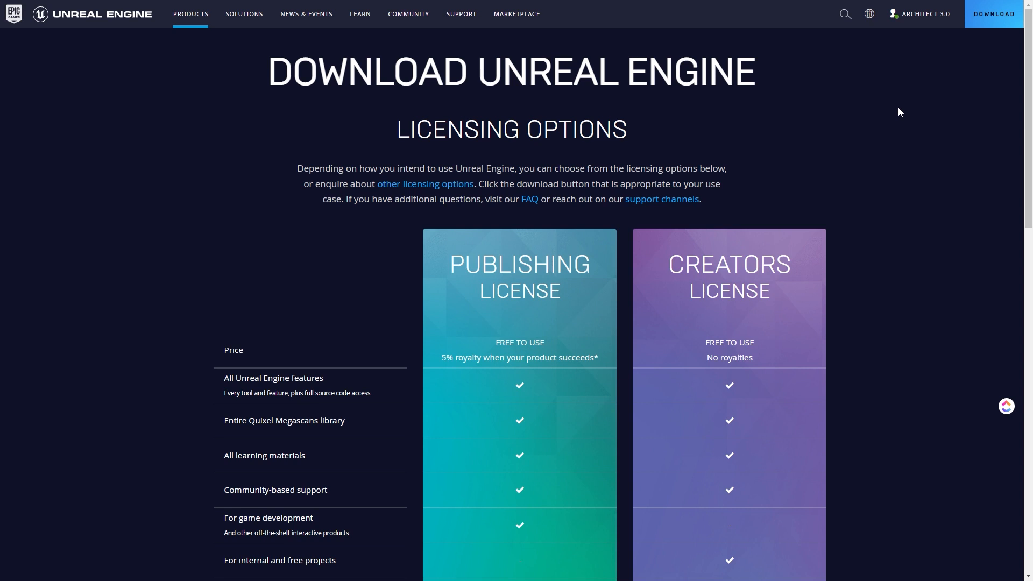
# - Scroll the Licensing Options table comparing Publishing and Creators licenses, highlighting the Price row
pyautogui.scroll(-3)
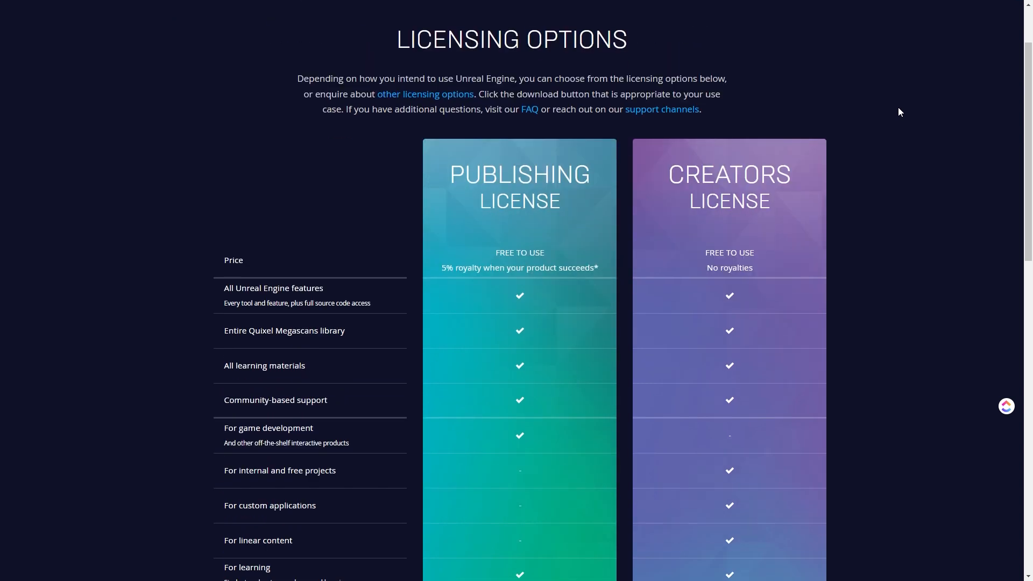
pyautogui.moveTo(389, 36)
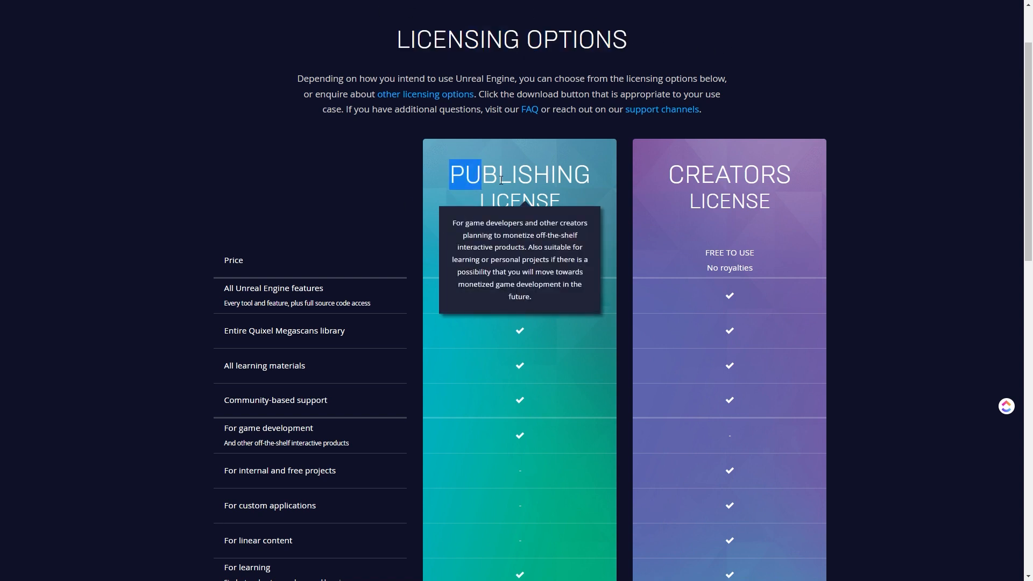
pyautogui.moveTo(659, 170)
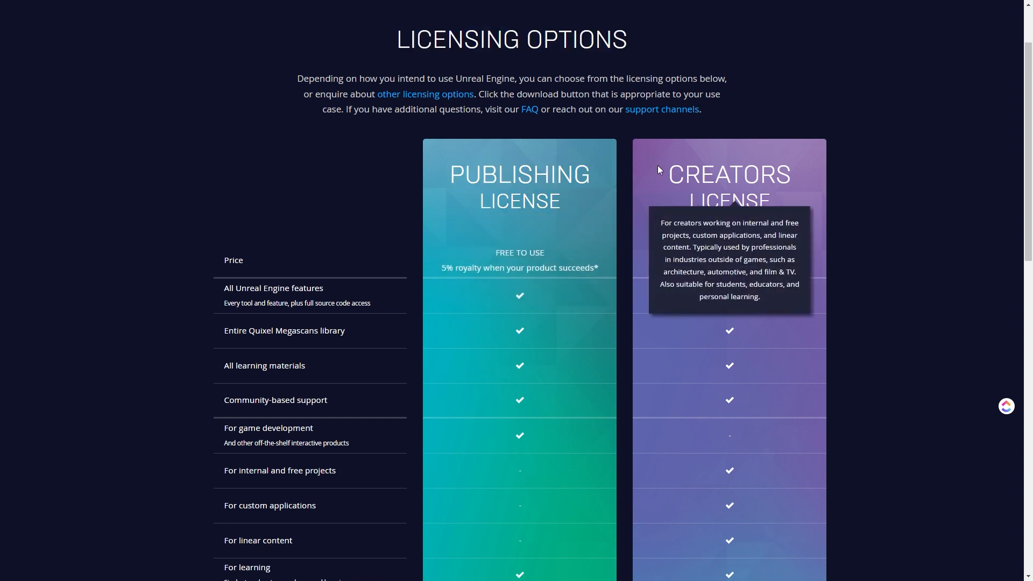
pyautogui.moveTo(876, 187)
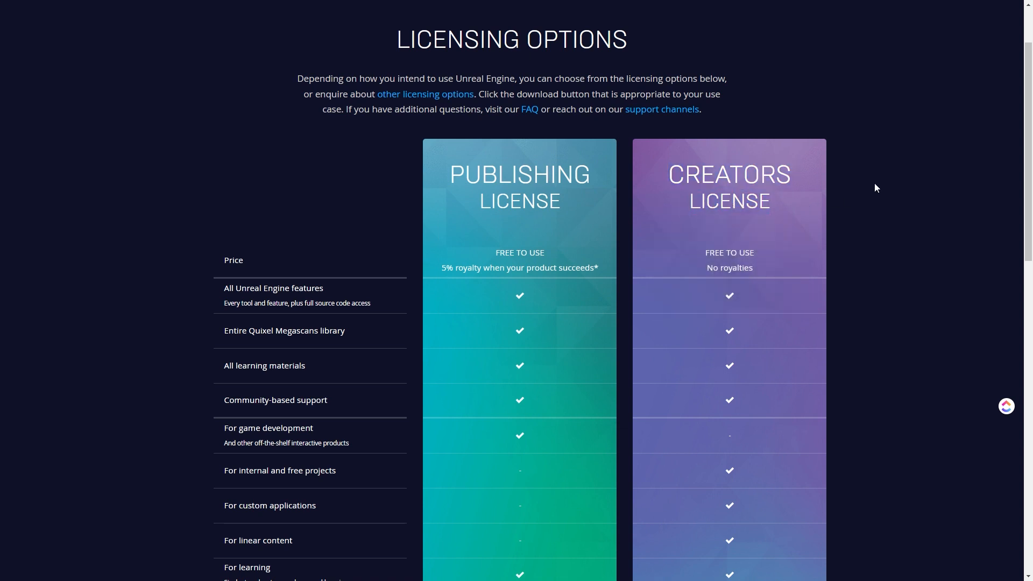
pyautogui.doubleClick(232, 259)
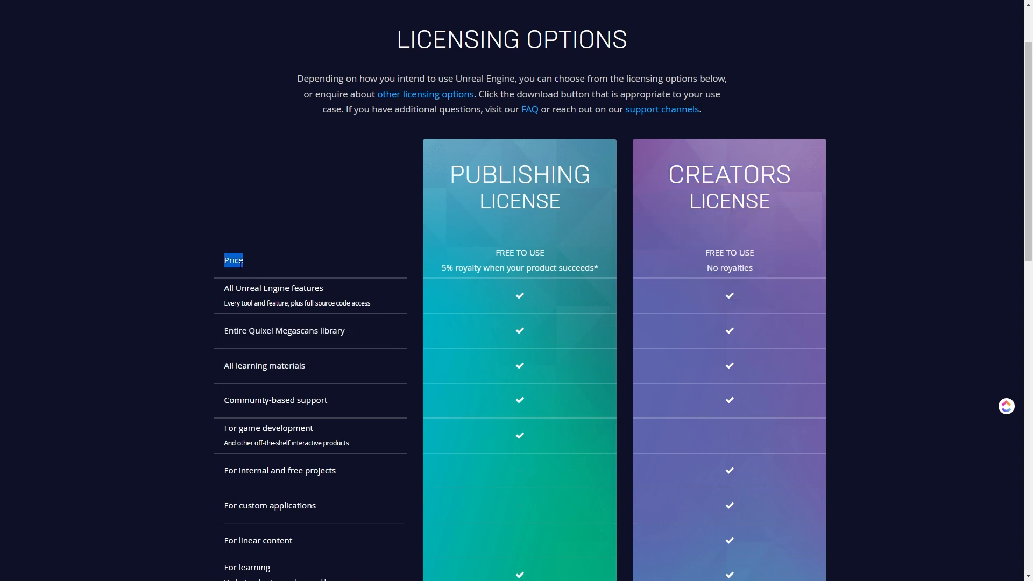
pyautogui.moveTo(596, 267)
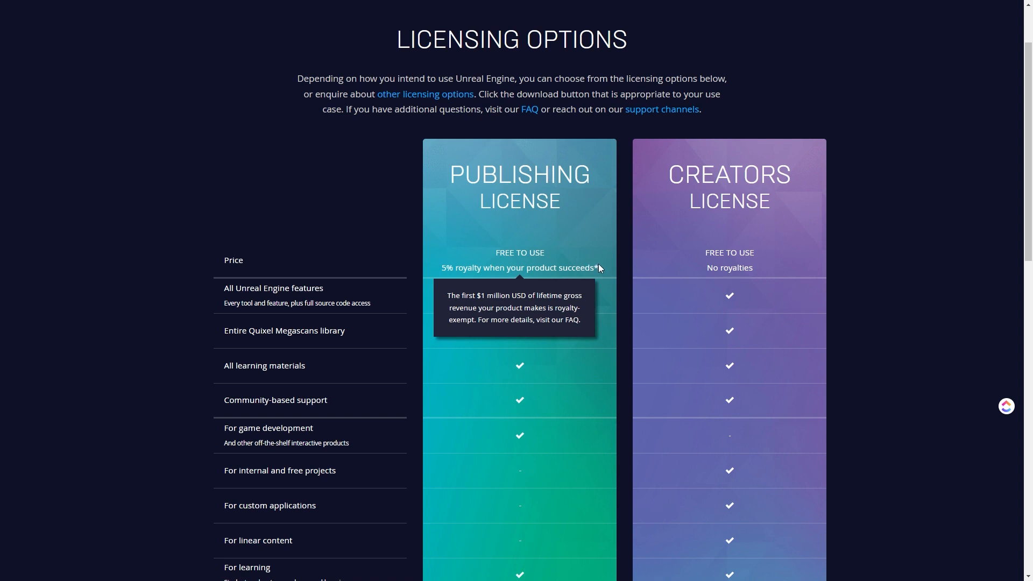
pyautogui.moveTo(702, 256)
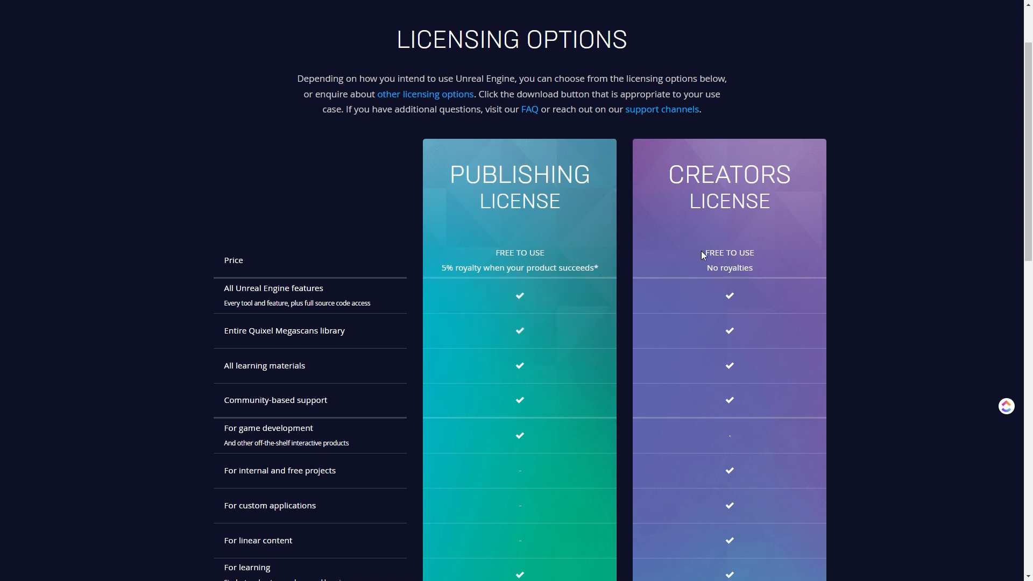
pyautogui.moveTo(825, 270)
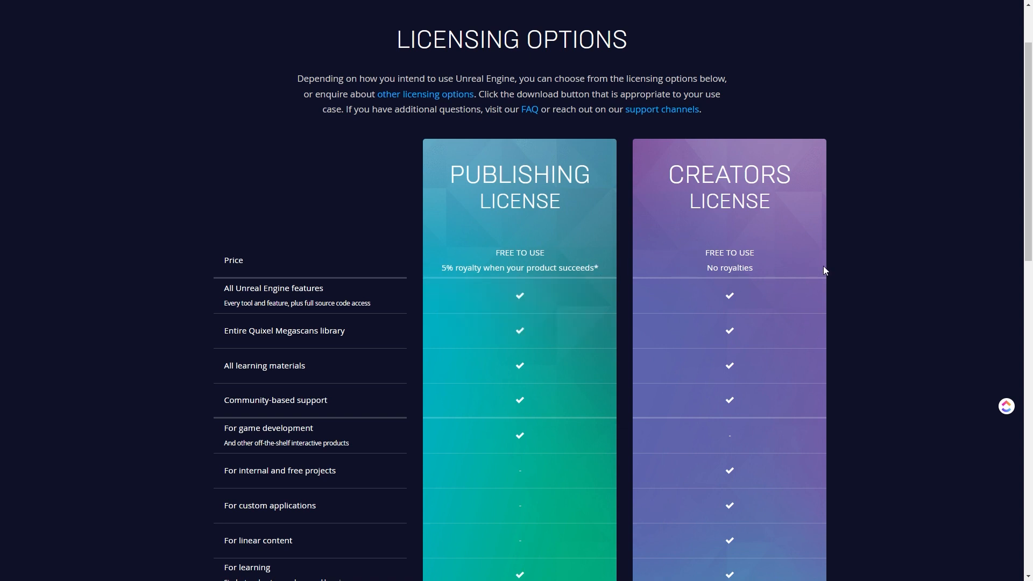
pyautogui.moveTo(280, 243)
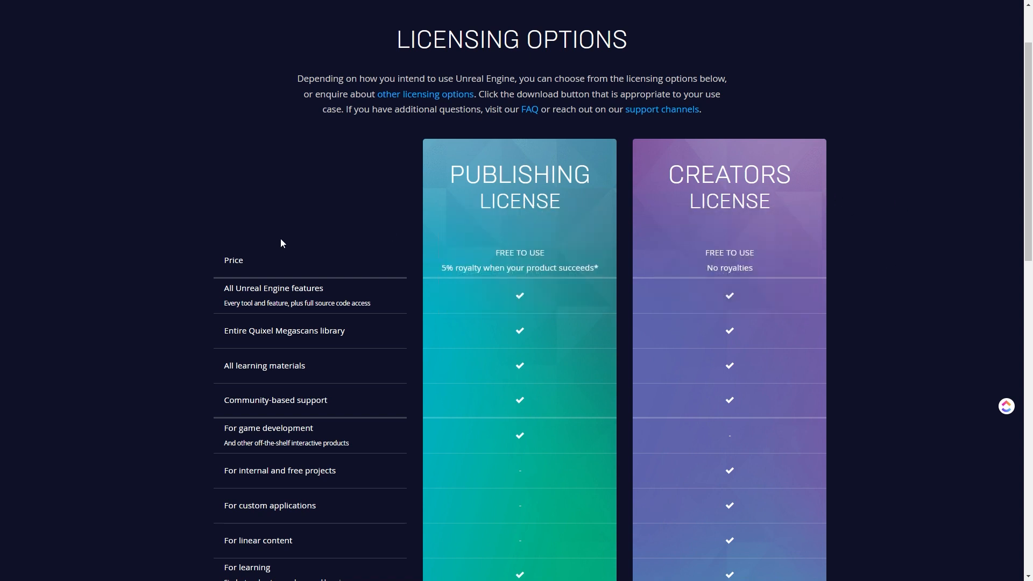
pyautogui.scroll(-3)
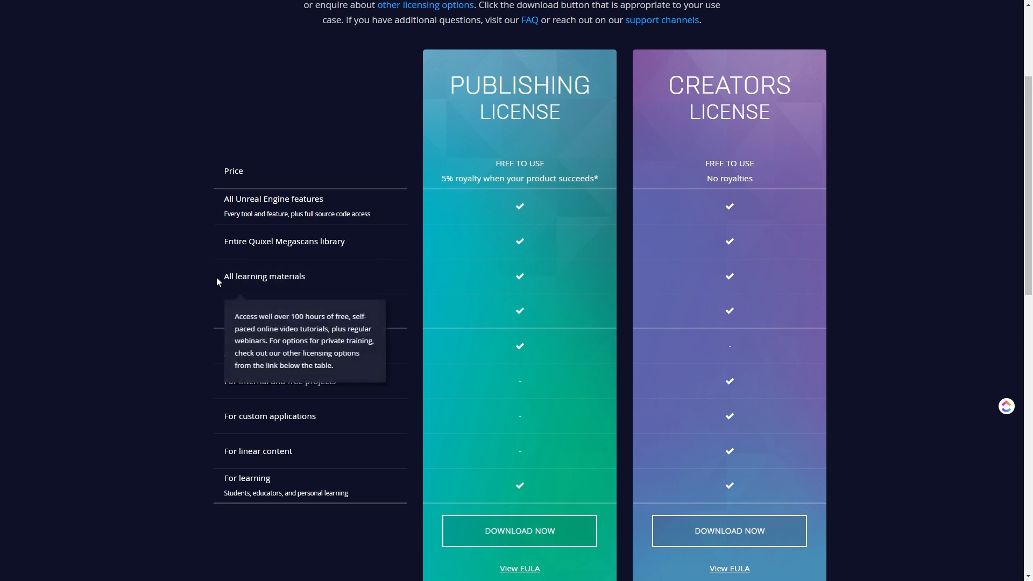
pyautogui.moveTo(215, 387)
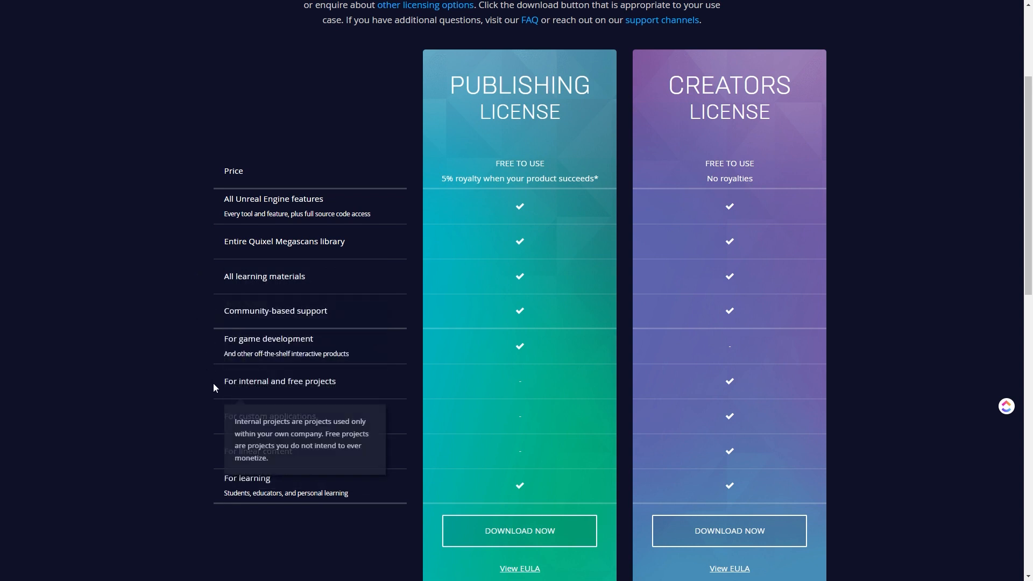
pyautogui.moveTo(217, 486)
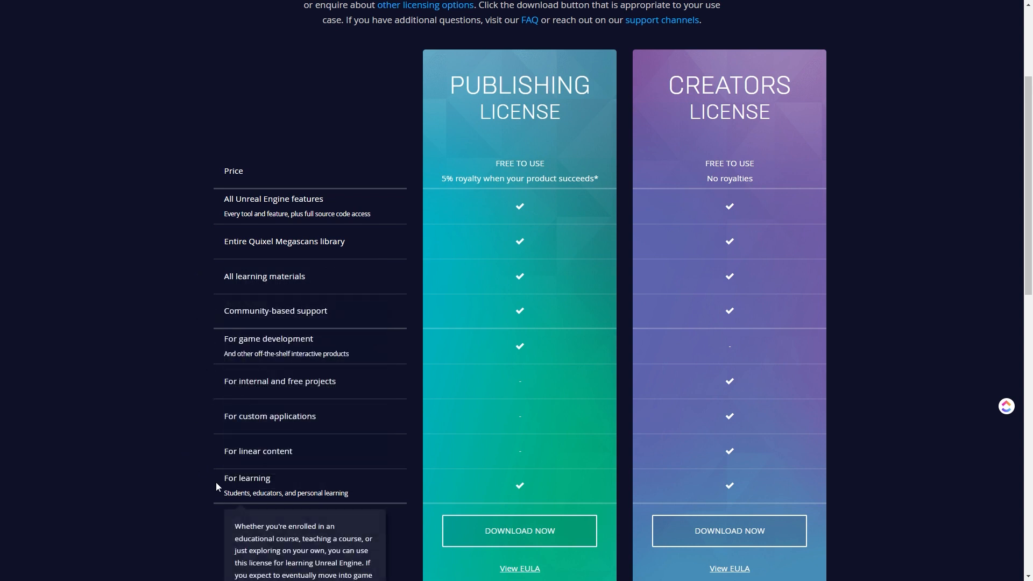